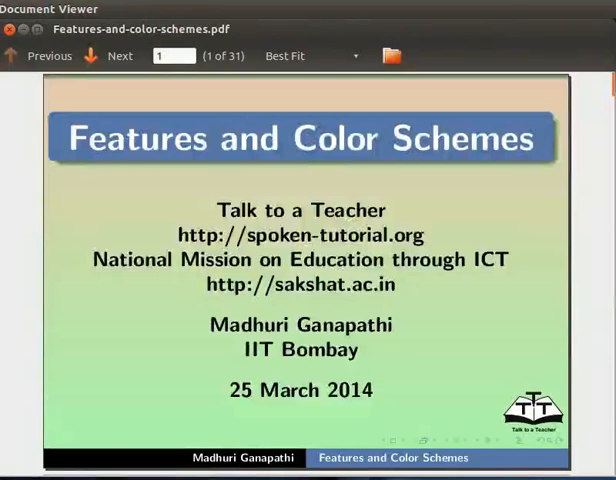
Step: Step through the Learning Objectives and System Requirement slides, revealing each bullet
{"action": "left_click", "coordinate": [120, 56]}
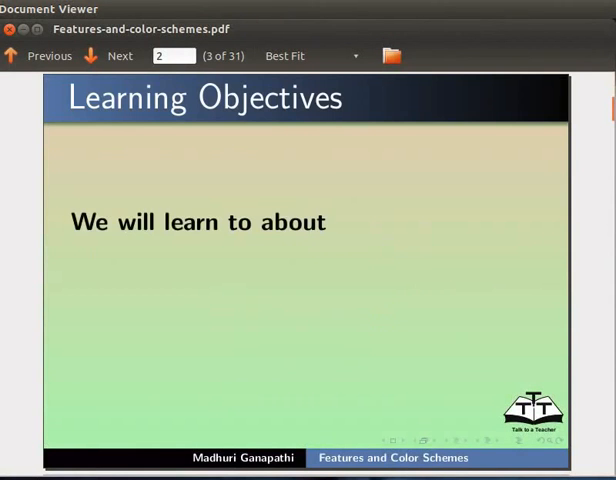
{"action": "left_click", "coordinate": [120, 56]}
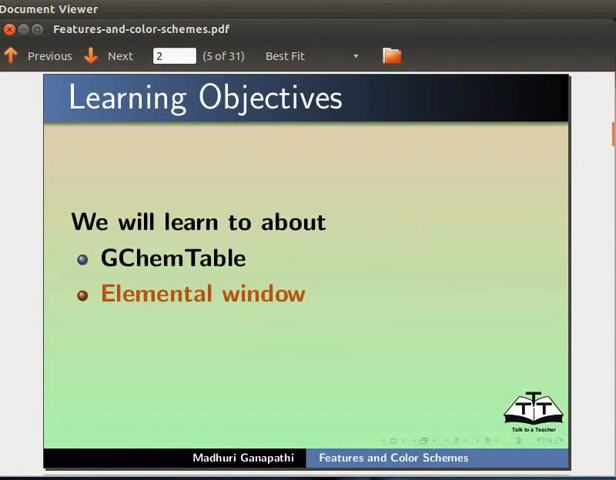
{"action": "left_click", "coordinate": [108, 56]}
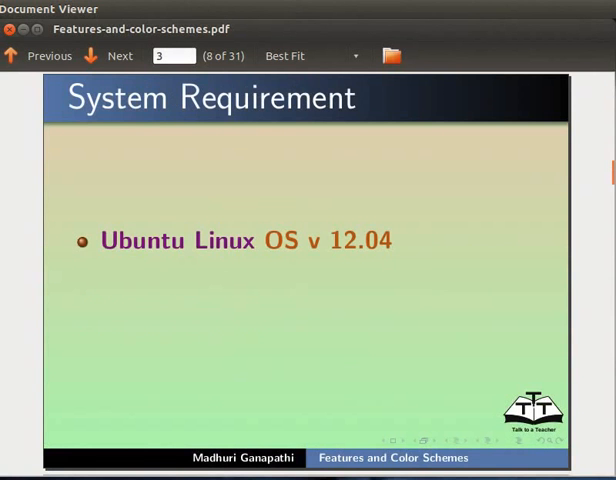
{"action": "left_click", "coordinate": [108, 56]}
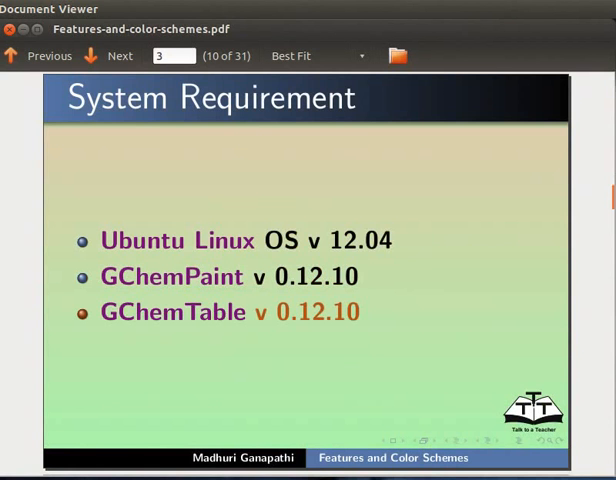
{"action": "left_click", "coordinate": [104, 56]}
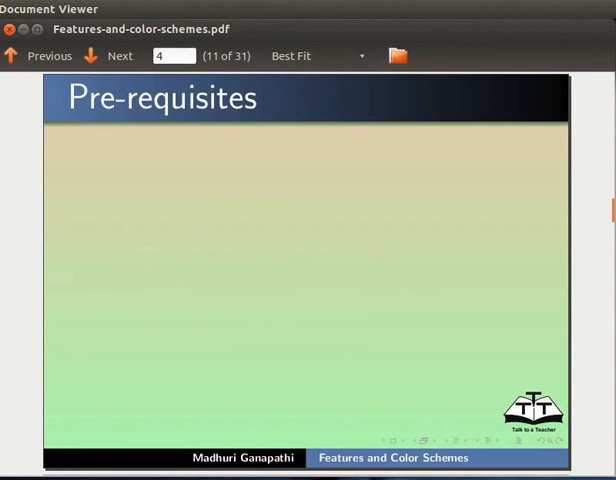
Step: Advance to the Pre-requisites slide and reveal the periodic table, GChemPaint and tutorials points
{"action": "left_click", "coordinate": [108, 56]}
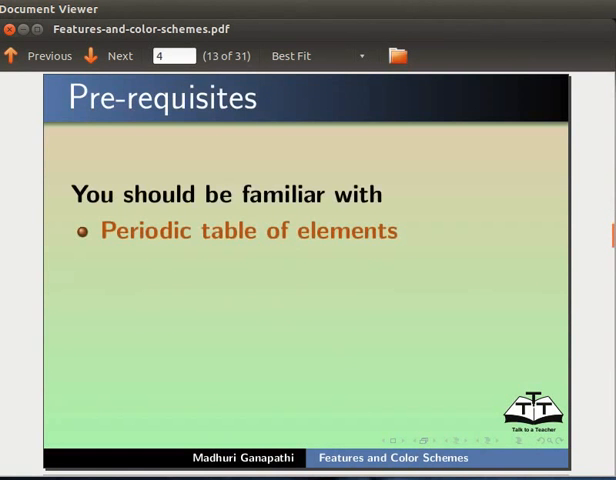
{"action": "left_click", "coordinate": [108, 56]}
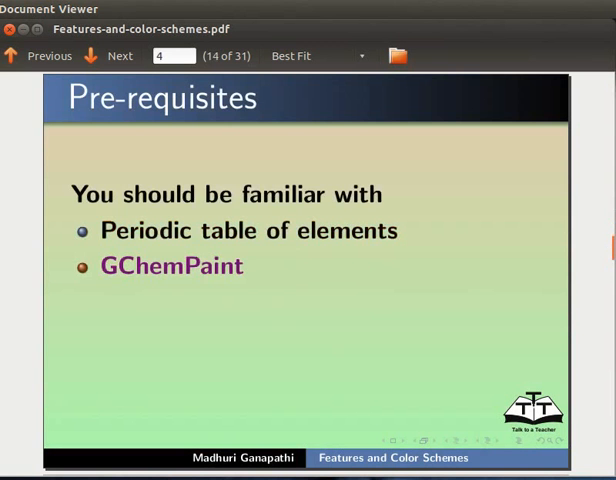
{"action": "left_click", "coordinate": [120, 56]}
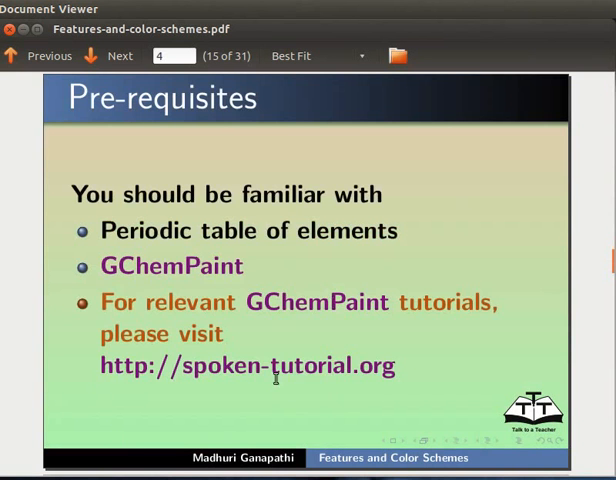
{"action": "left_click", "coordinate": [108, 56]}
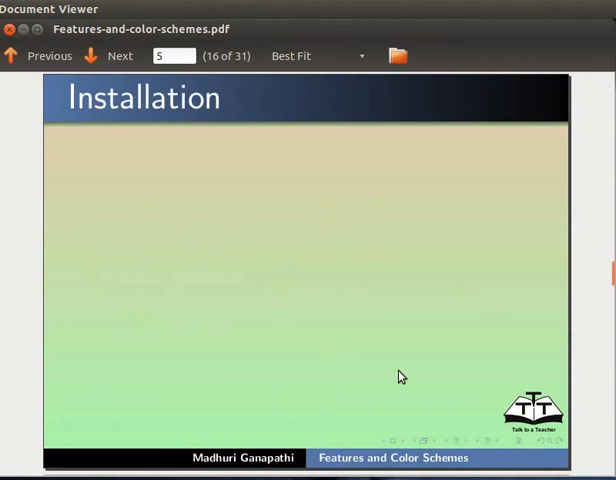
Step: Step through the Installation slide and reveal the GChemTable application description
{"action": "left_click", "coordinate": [108, 56]}
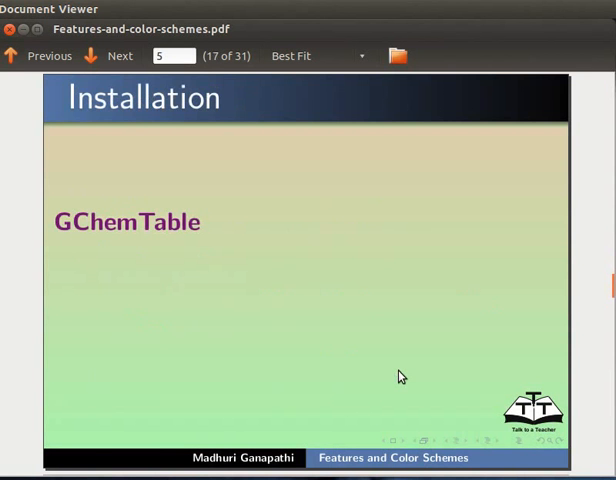
{"action": "left_click", "coordinate": [108, 56]}
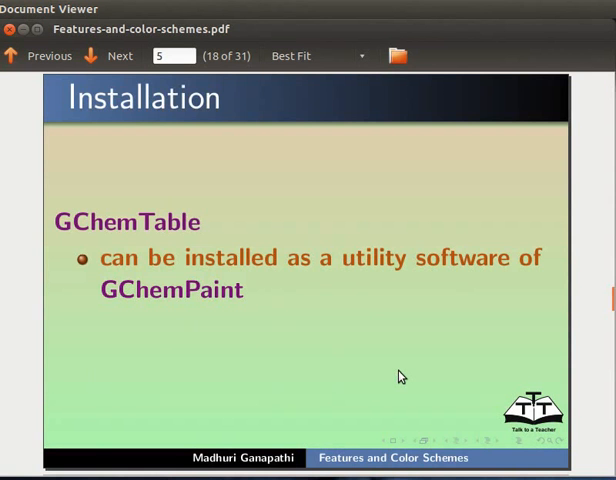
{"action": "left_click", "coordinate": [118, 56]}
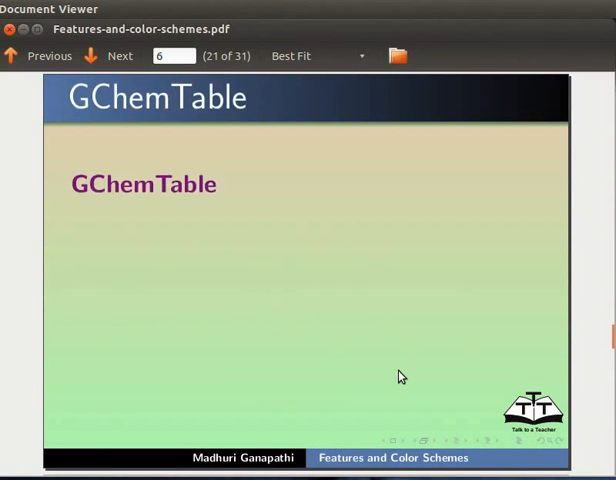
{"action": "left_click", "coordinate": [108, 56]}
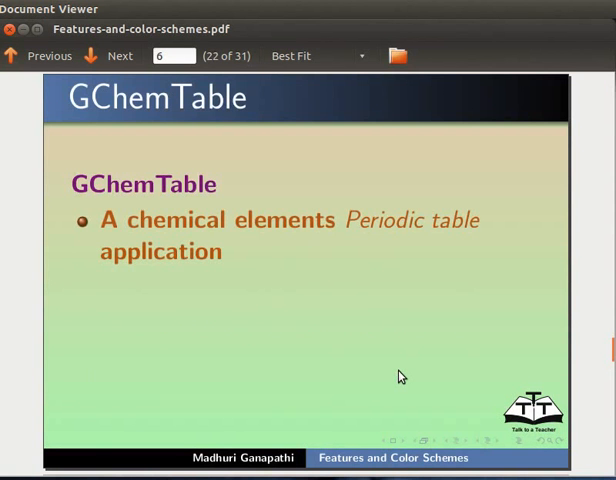
{"action": "left_click", "coordinate": [108, 56]}
{"action": "type", "text": "r"}
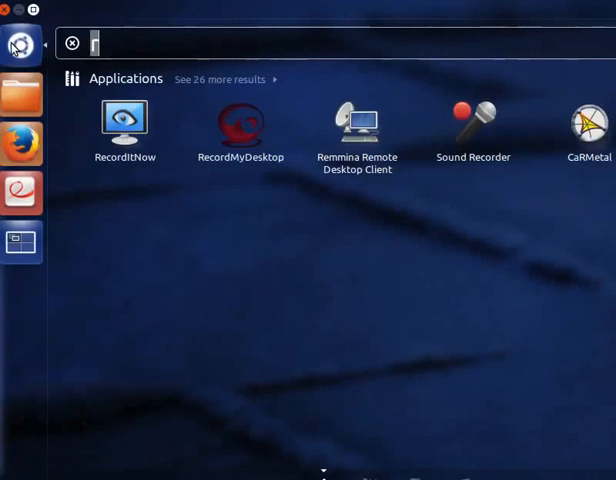
Step: Search the Dash for 'gchemtab' and launch the Periodic table of the elements
{"action": "type", "text": "gchemtable"}
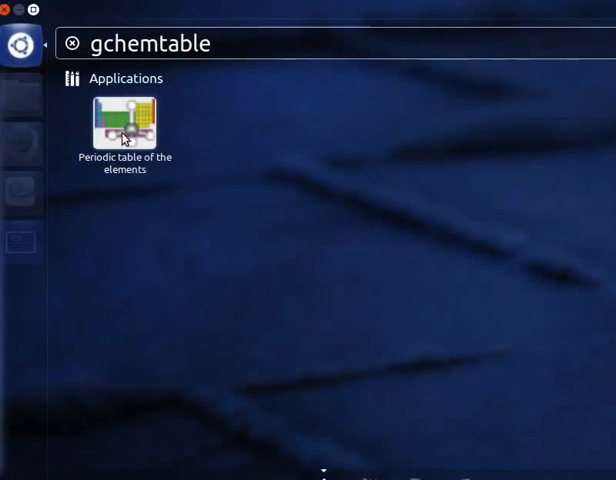
{"action": "double_click", "coordinate": [124, 124]}
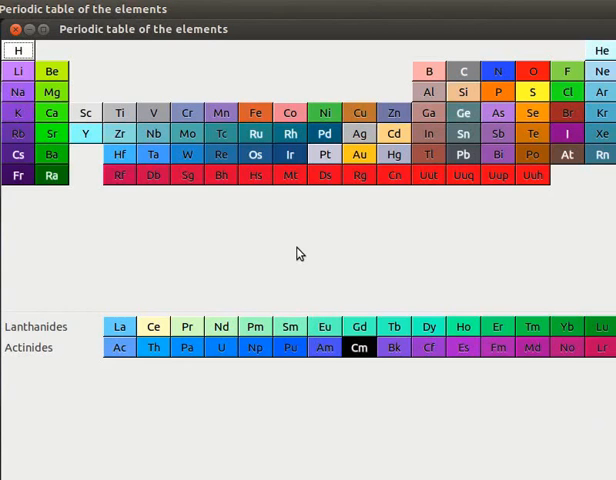
{"action": "mouse_move", "coordinate": [310, 222]}
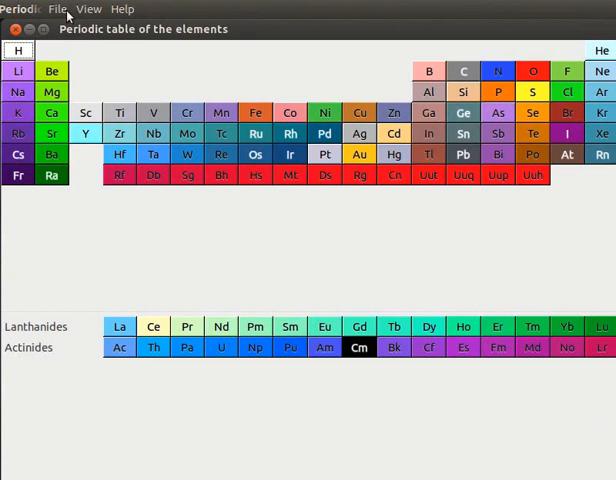
{"action": "left_click", "coordinate": [88, 8]}
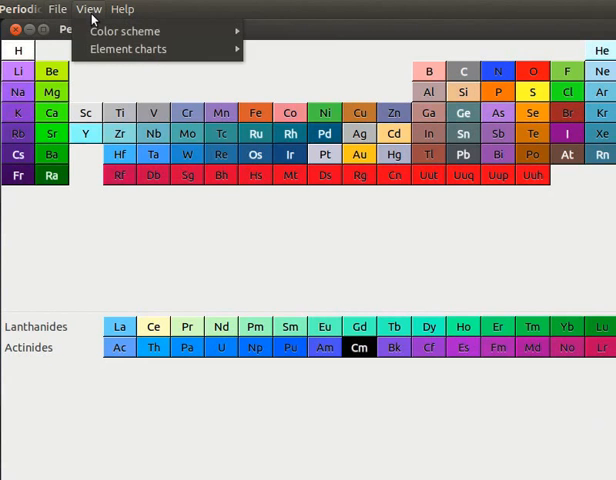
{"action": "left_click", "coordinate": [122, 8]}
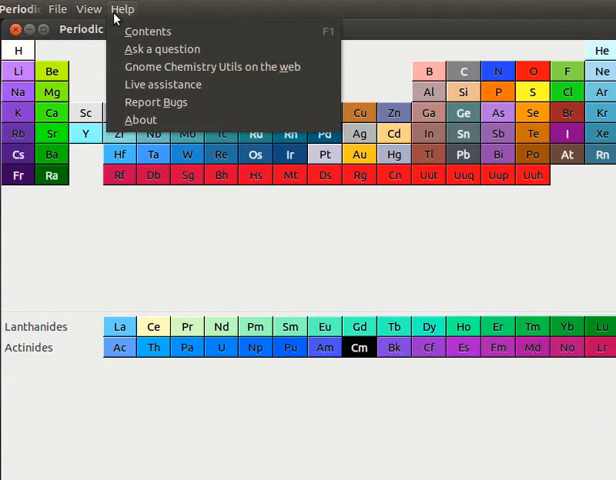
{"action": "left_click", "coordinate": [238, 238]}
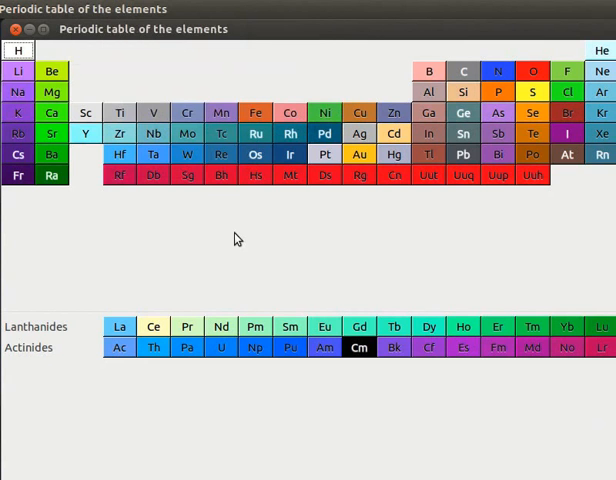
{"action": "mouse_move", "coordinate": [156, 152]}
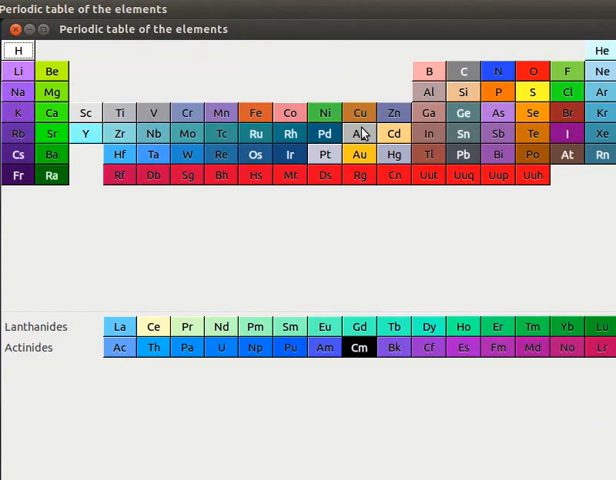
{"action": "mouse_move", "coordinate": [270, 152]}
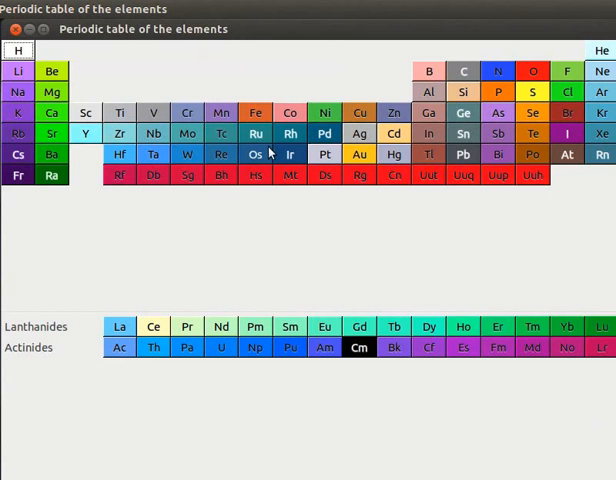
{"action": "mouse_move", "coordinate": [154, 112]}
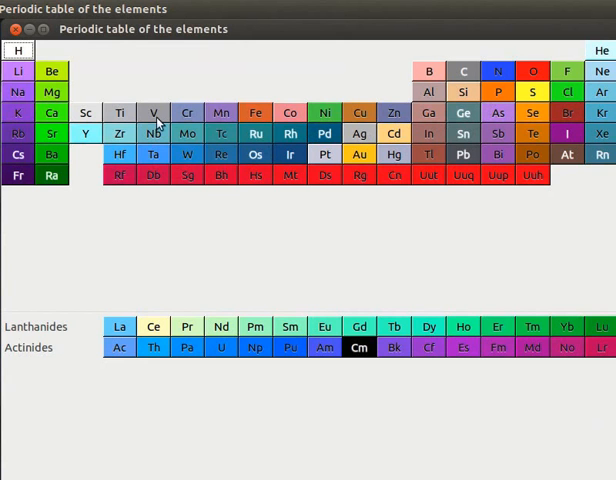
{"action": "mouse_move", "coordinate": [198, 118]}
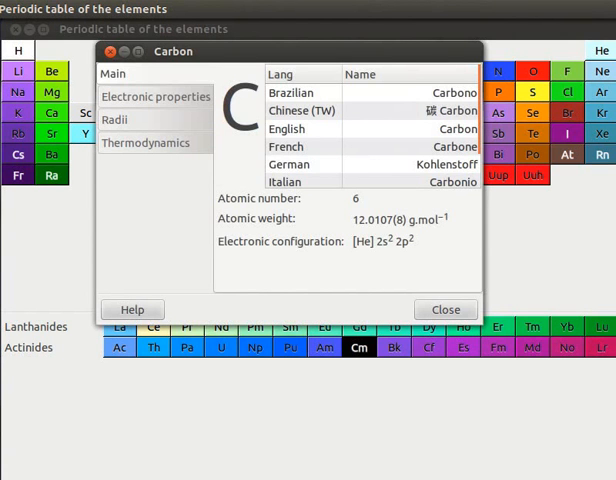
{"action": "mouse_move", "coordinate": [156, 96]}
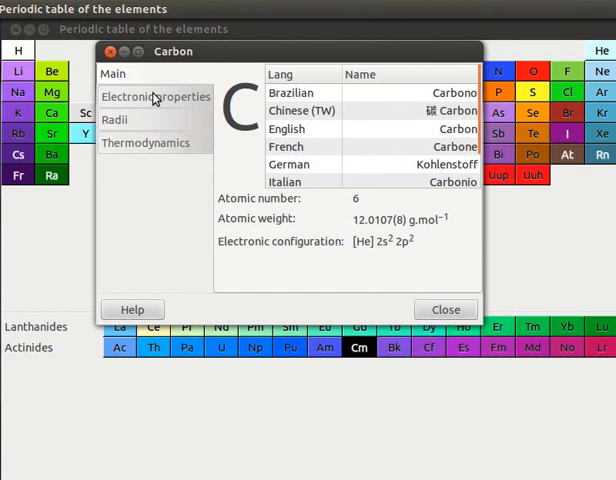
{"action": "mouse_move", "coordinate": [172, 110]}
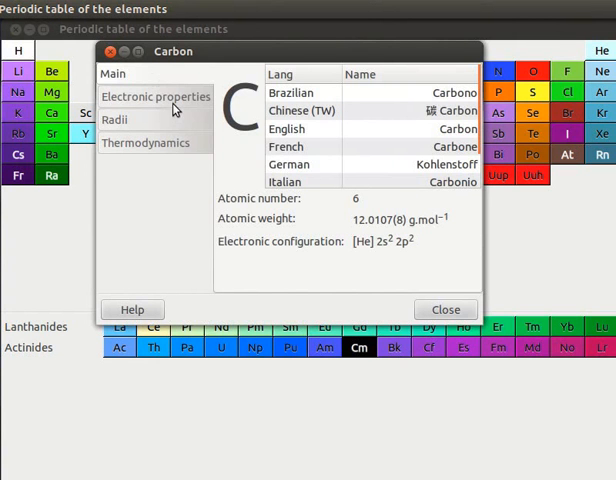
{"action": "mouse_move", "coordinate": [172, 144]}
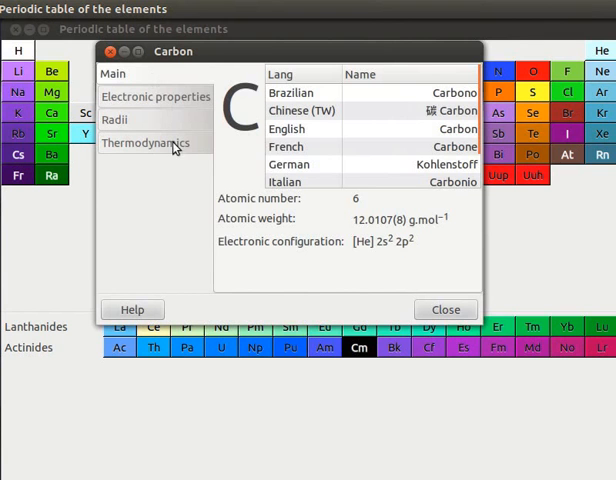
{"action": "mouse_move", "coordinate": [180, 148]}
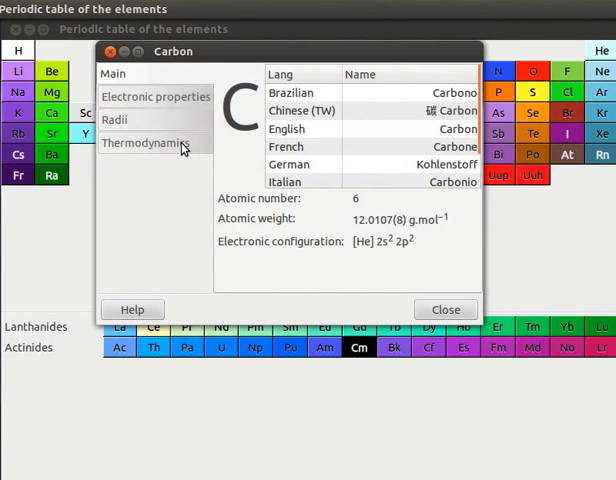
{"action": "mouse_move", "coordinate": [296, 120]}
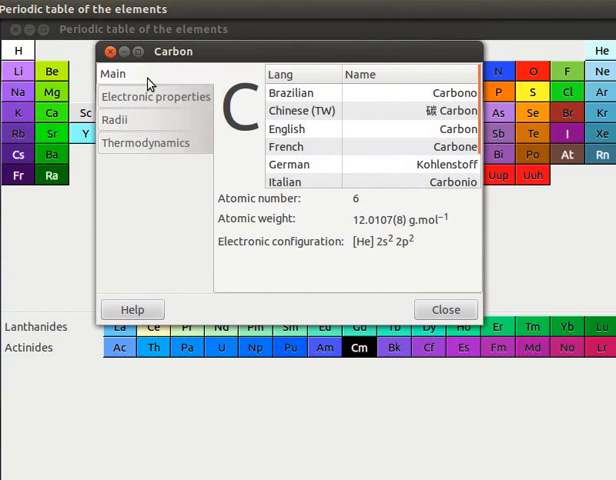
{"action": "mouse_move", "coordinate": [238, 130]}
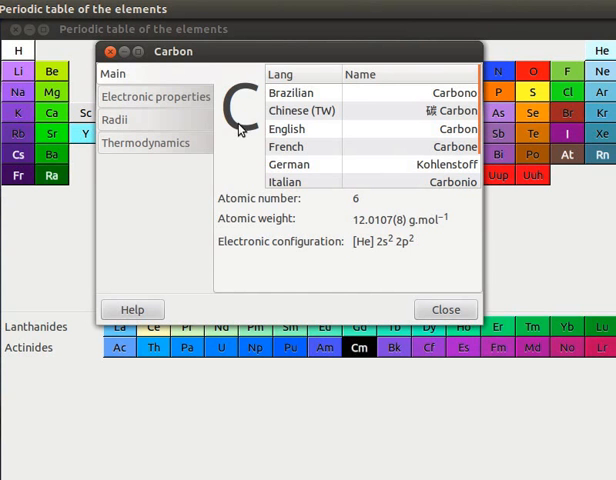
{"action": "mouse_move", "coordinate": [372, 210]}
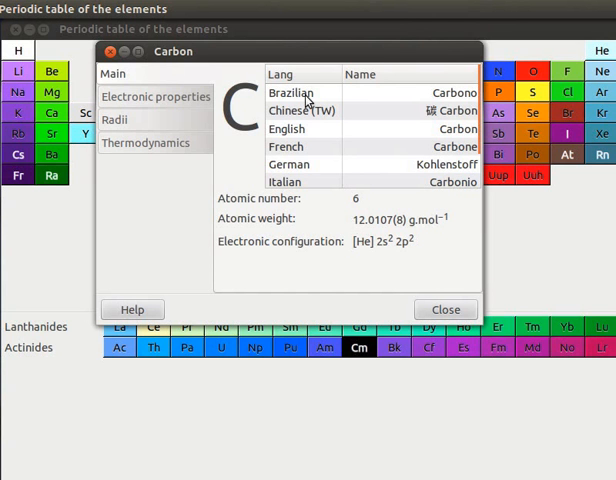
{"action": "mouse_move", "coordinate": [298, 80]}
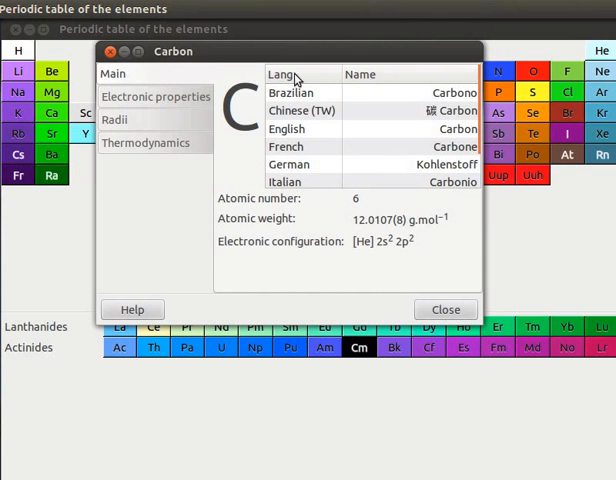
{"action": "mouse_move", "coordinate": [378, 84]}
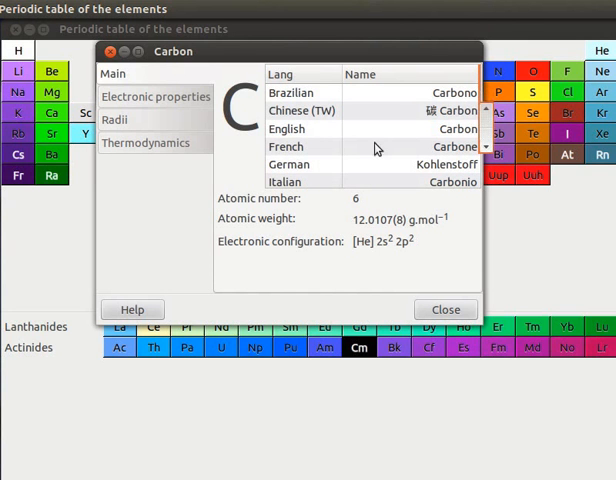
Step: Show Carbon's electronic properties, plot the Pauling electronegativity curve, then close it
{"action": "left_click", "coordinate": [156, 96]}
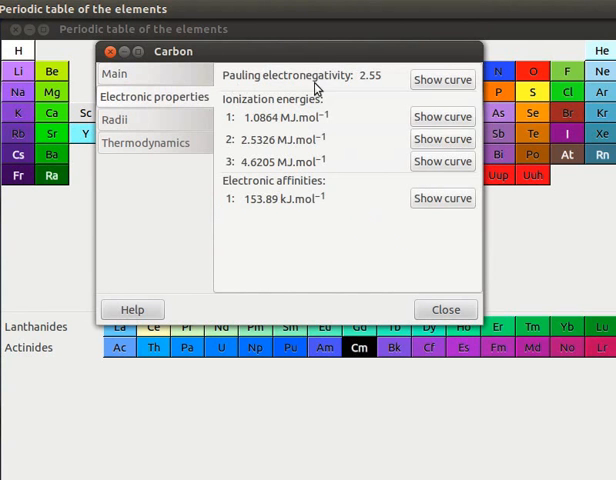
{"action": "mouse_move", "coordinate": [388, 88]}
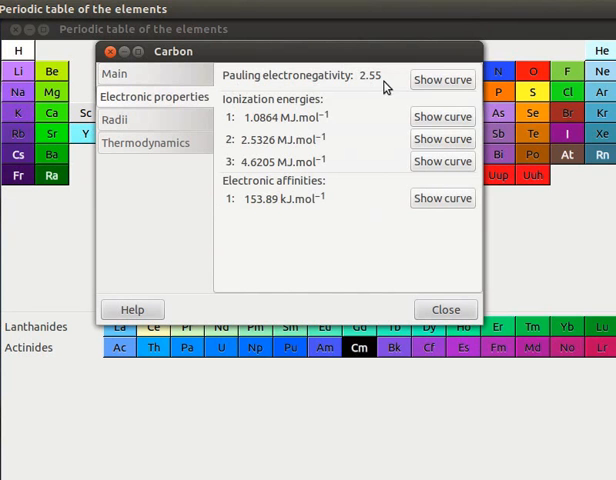
{"action": "mouse_move", "coordinate": [248, 116]}
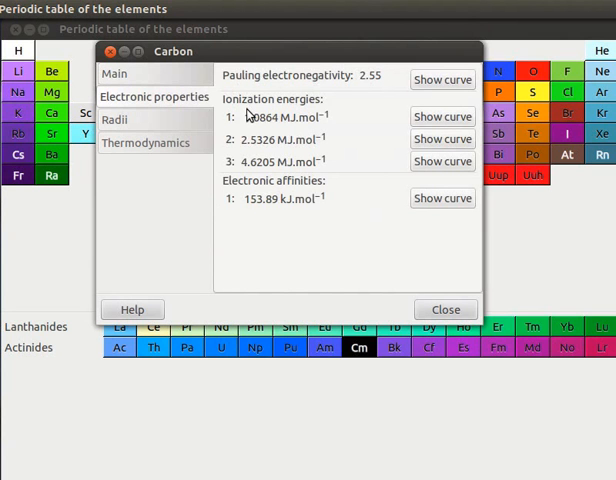
{"action": "mouse_move", "coordinate": [310, 156]}
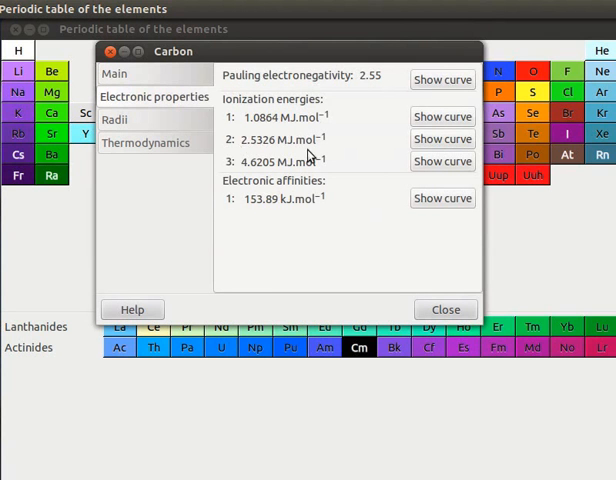
{"action": "mouse_move", "coordinate": [322, 168]}
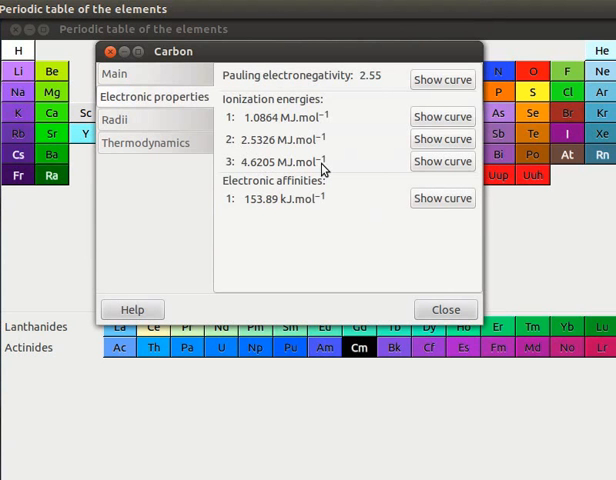
{"action": "mouse_move", "coordinate": [334, 190]}
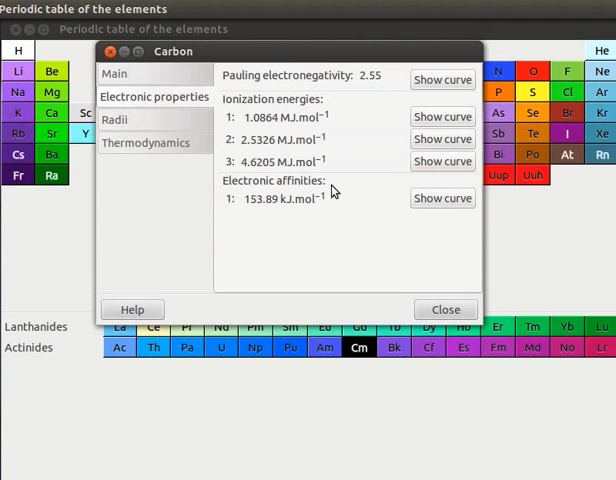
{"action": "mouse_move", "coordinate": [312, 212]}
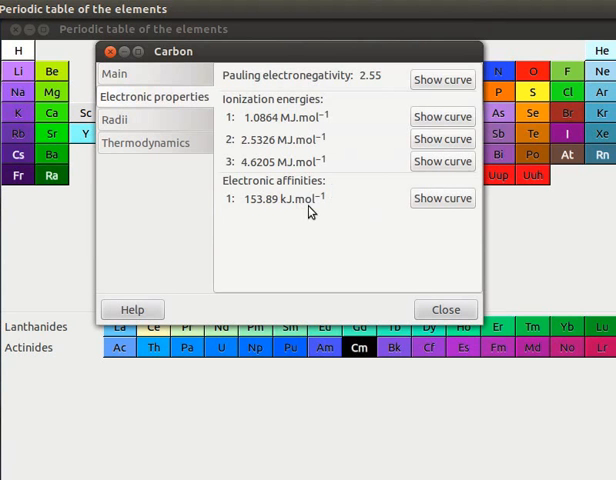
{"action": "mouse_move", "coordinate": [316, 212]}
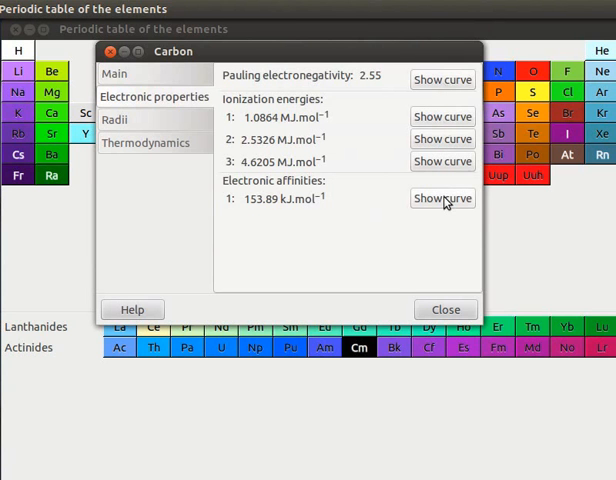
{"action": "mouse_move", "coordinate": [442, 80]}
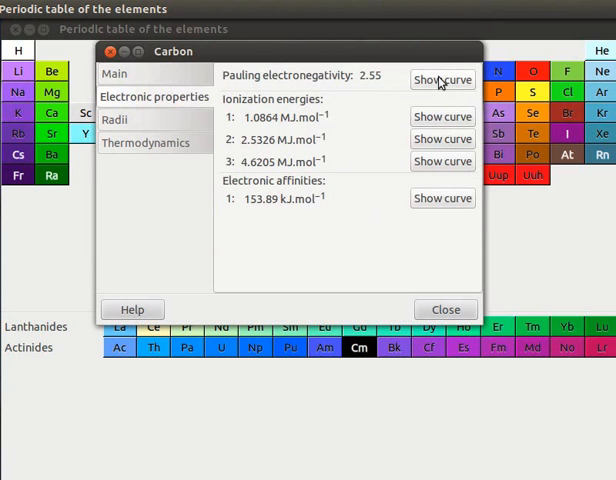
{"action": "left_click", "coordinate": [442, 80]}
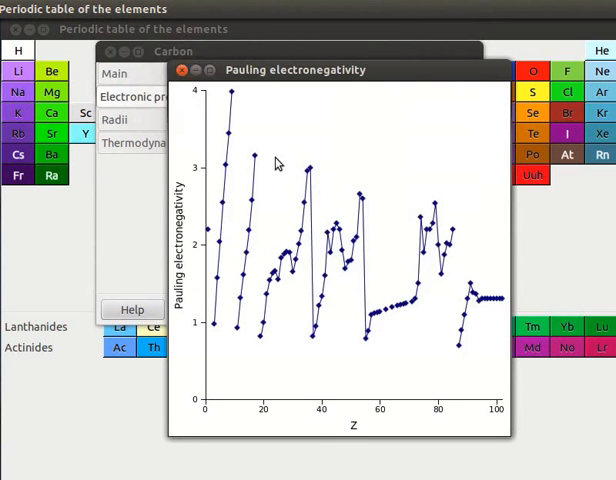
{"action": "mouse_move", "coordinate": [324, 432]}
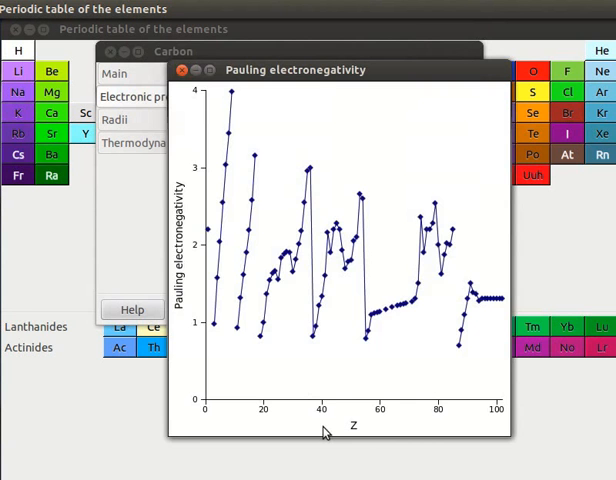
{"action": "left_click", "coordinate": [182, 70]}
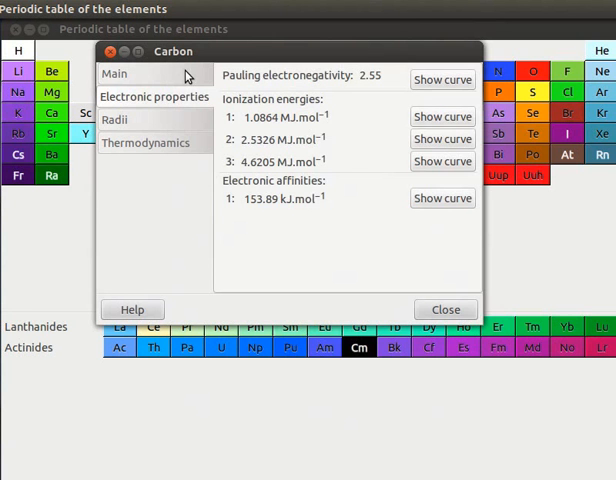
Step: Show Carbon's radii (covalent 77 pm, Van der Waals 170 pm, ionic), then close its details
{"action": "left_click", "coordinate": [116, 120]}
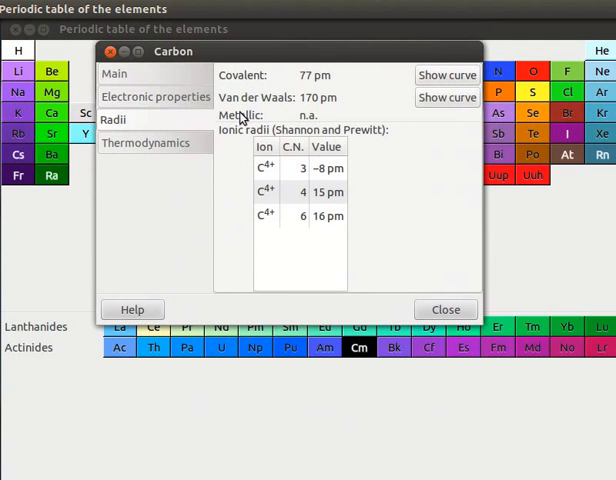
{"action": "mouse_move", "coordinate": [312, 120]}
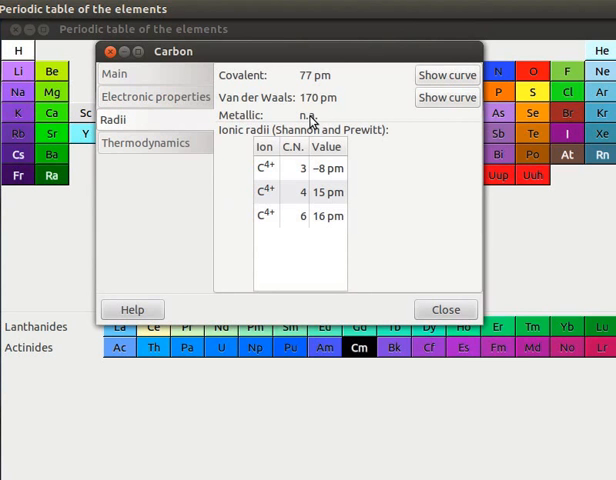
{"action": "mouse_move", "coordinate": [308, 130]}
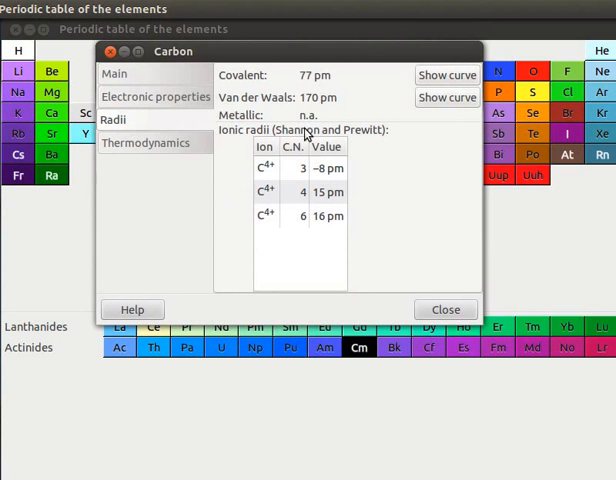
{"action": "mouse_move", "coordinate": [308, 132]}
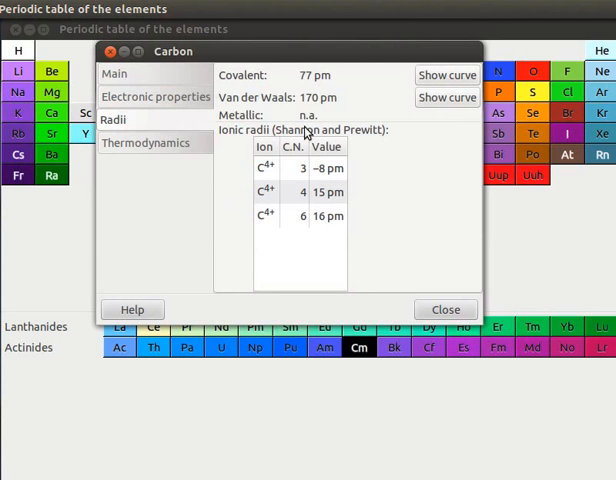
{"action": "mouse_move", "coordinate": [478, 318]}
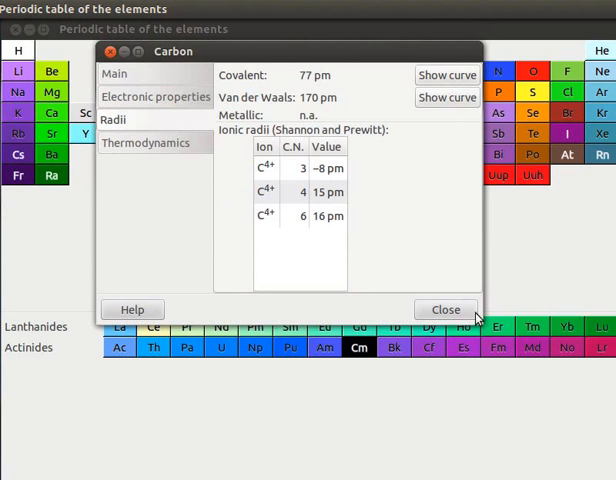
{"action": "left_click", "coordinate": [446, 308]}
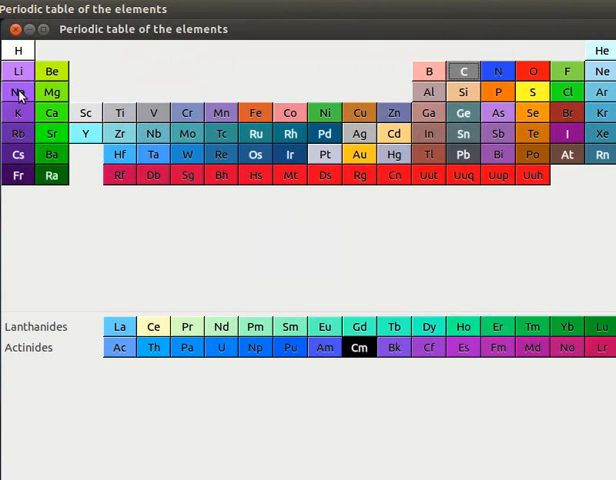
{"action": "left_click", "coordinate": [18, 92]}
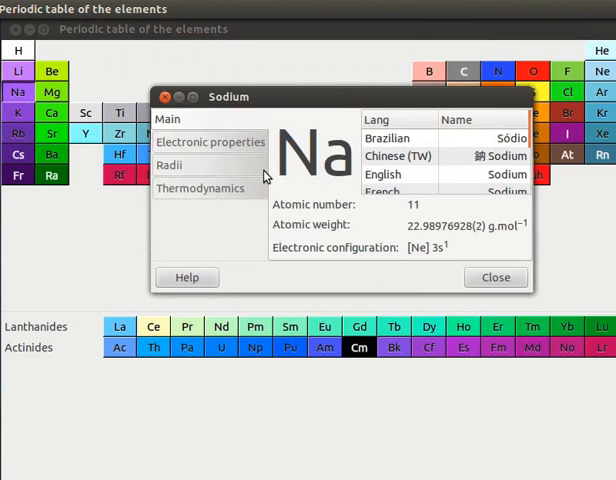
{"action": "left_click", "coordinate": [168, 164]}
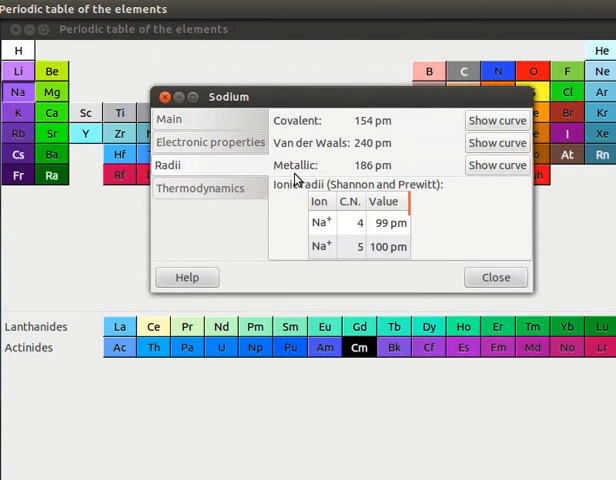
{"action": "mouse_move", "coordinate": [400, 176]}
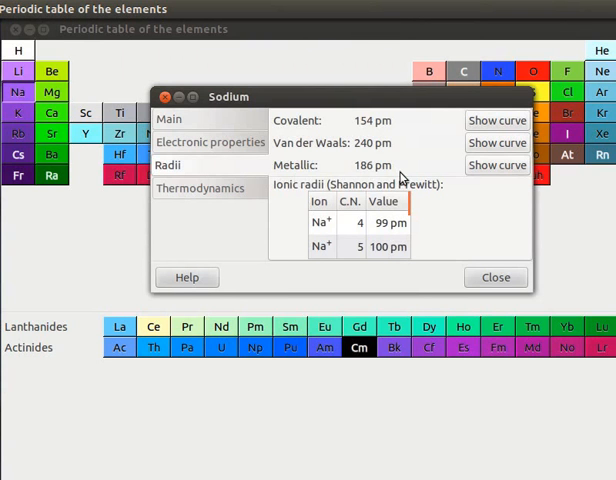
{"action": "mouse_move", "coordinate": [312, 196]}
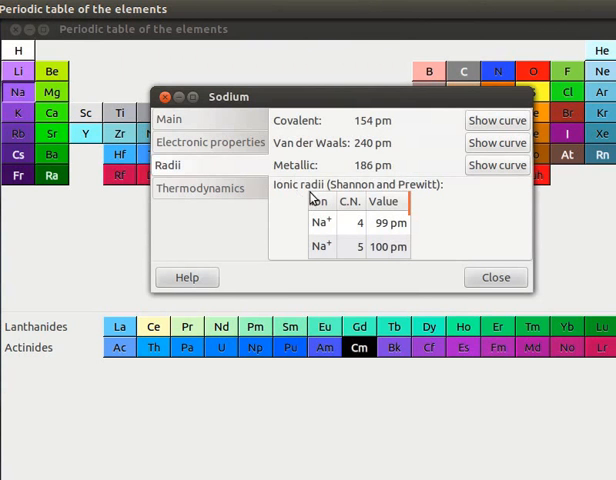
{"action": "mouse_move", "coordinate": [318, 196]}
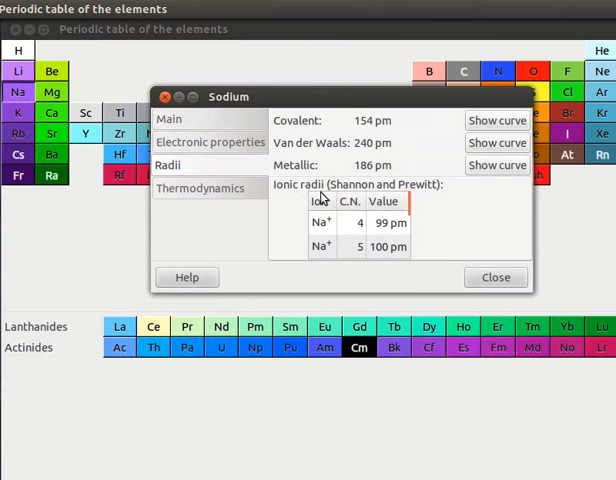
{"action": "mouse_move", "coordinate": [348, 212]}
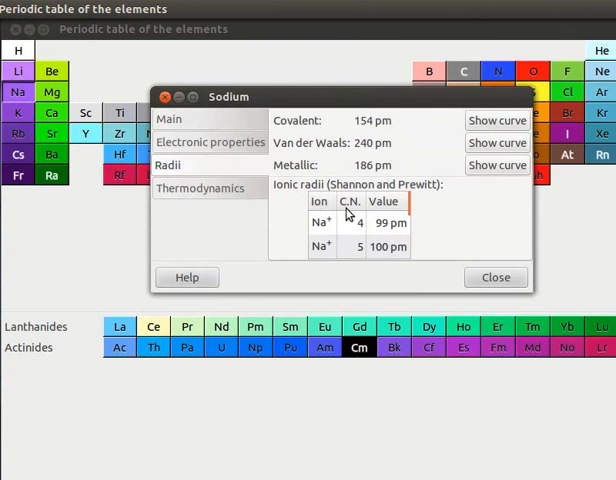
{"action": "mouse_move", "coordinate": [384, 216]}
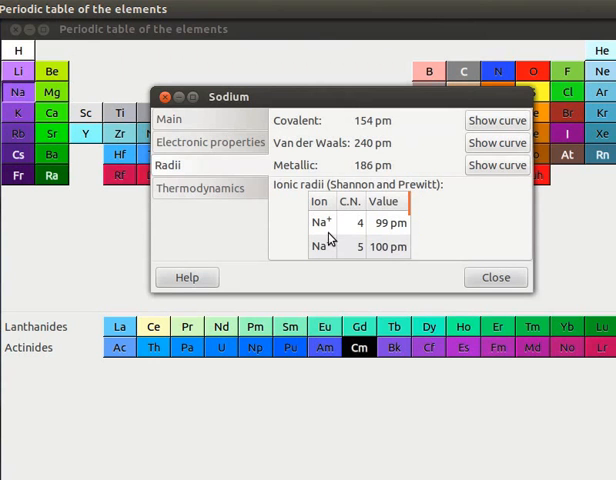
{"action": "mouse_move", "coordinate": [364, 232]}
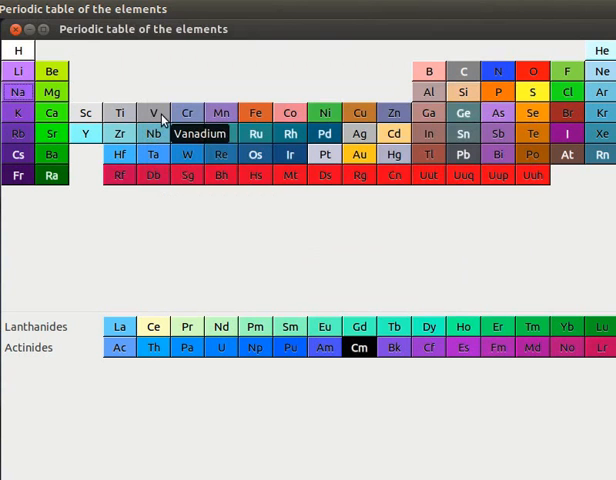
{"action": "mouse_move", "coordinate": [186, 112]}
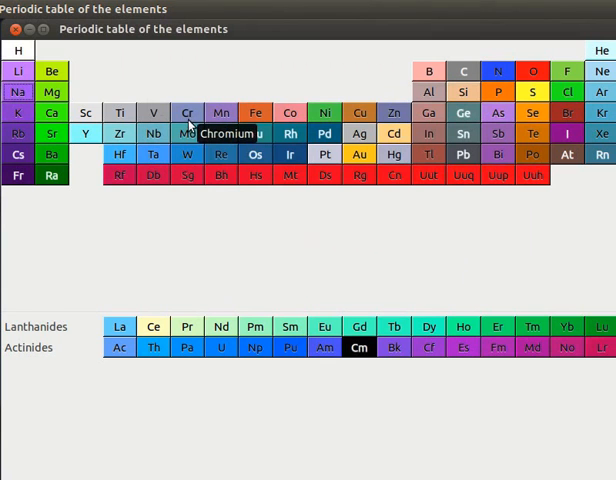
{"action": "mouse_move", "coordinate": [256, 112]}
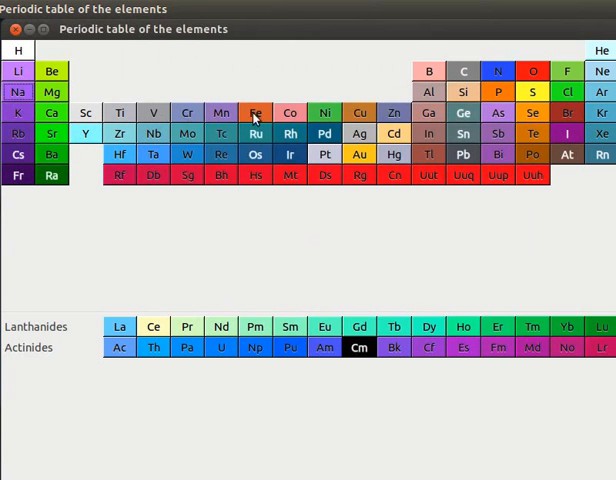
{"action": "mouse_move", "coordinate": [324, 112]}
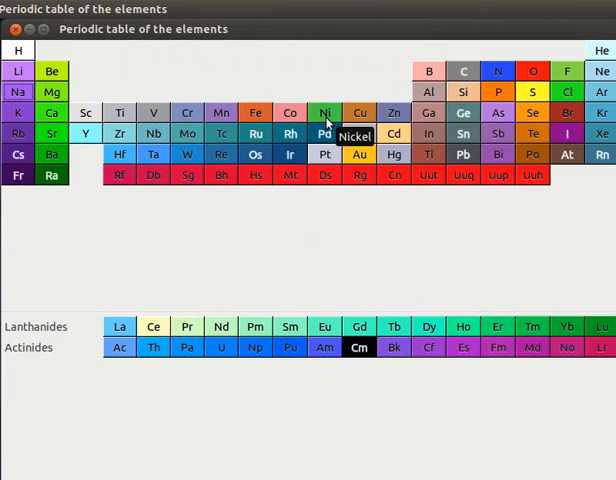
{"action": "mouse_move", "coordinate": [360, 112]}
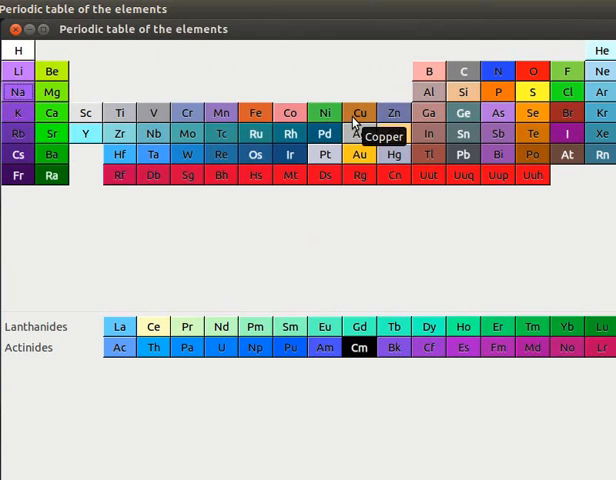
Step: Show iron's radii: covalent 125 pm, Van der Waals 205 pm, metallic 126 pm, Fe²⁺ ionic
{"action": "left_click", "coordinate": [256, 112]}
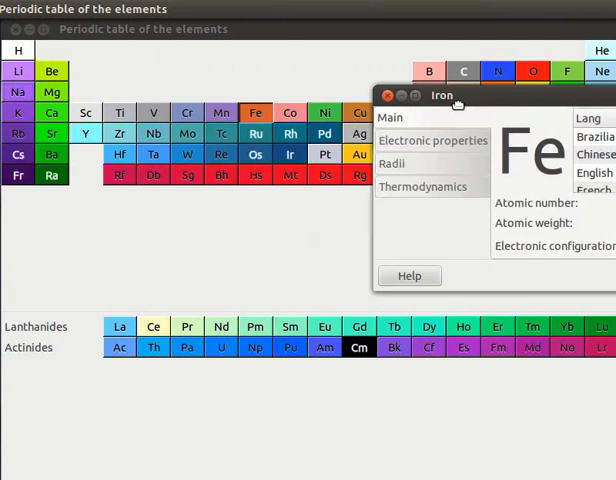
{"action": "left_click_drag", "start_coordinate": [442, 96], "coordinate": [236, 88]}
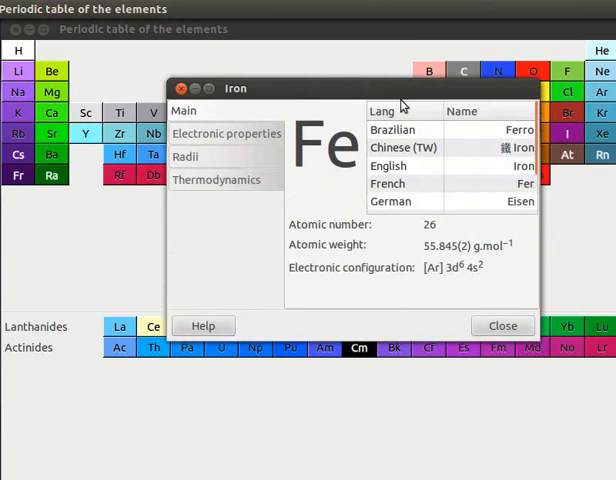
{"action": "left_click", "coordinate": [184, 156]}
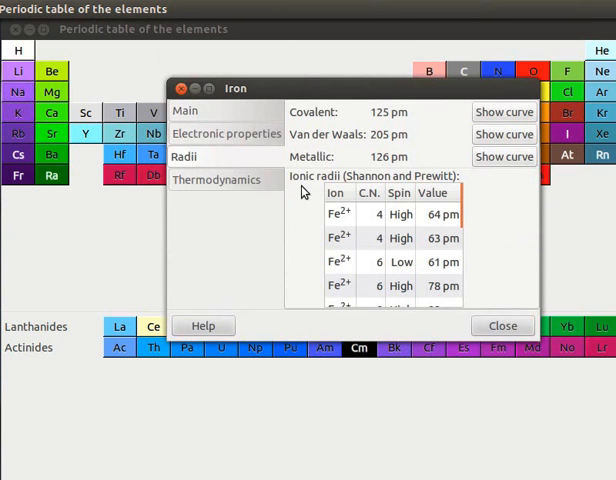
{"action": "mouse_move", "coordinate": [350, 188]}
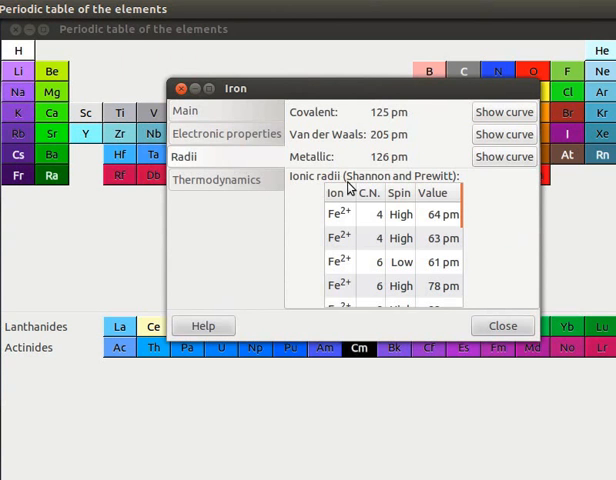
{"action": "mouse_move", "coordinate": [392, 204]}
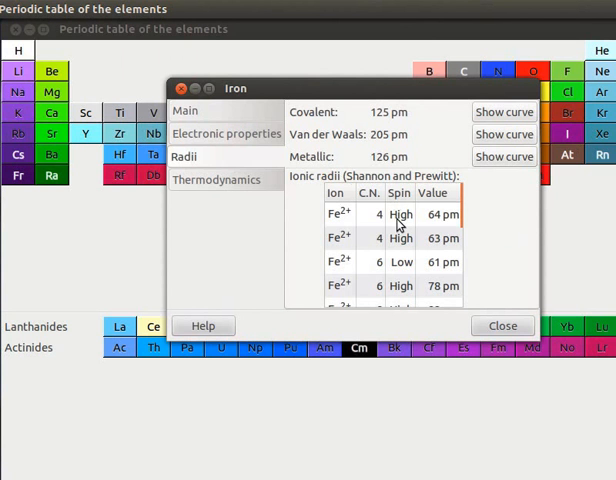
{"action": "mouse_move", "coordinate": [400, 224]}
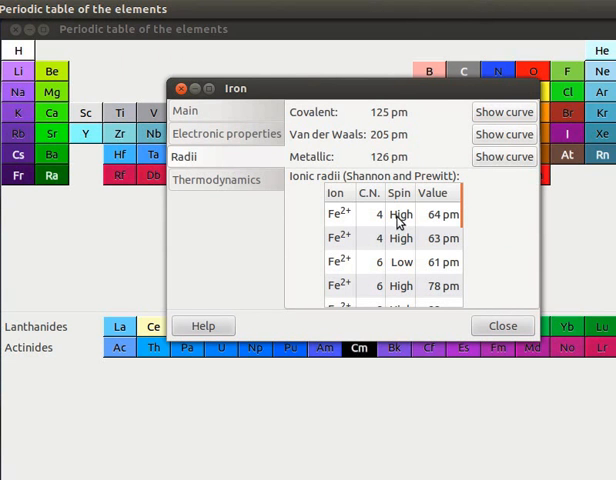
{"action": "mouse_move", "coordinate": [402, 276]}
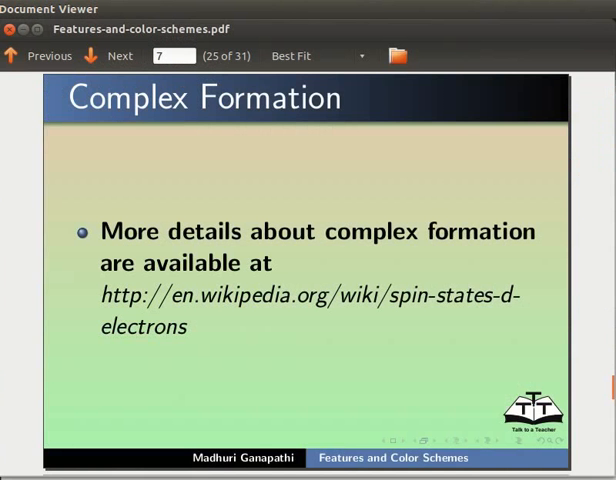
{"action": "mouse_move", "coordinate": [248, 324]}
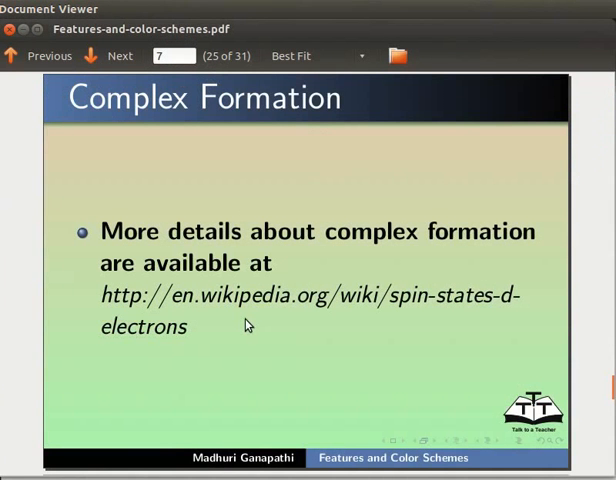
{"action": "mouse_move", "coordinate": [118, 312]}
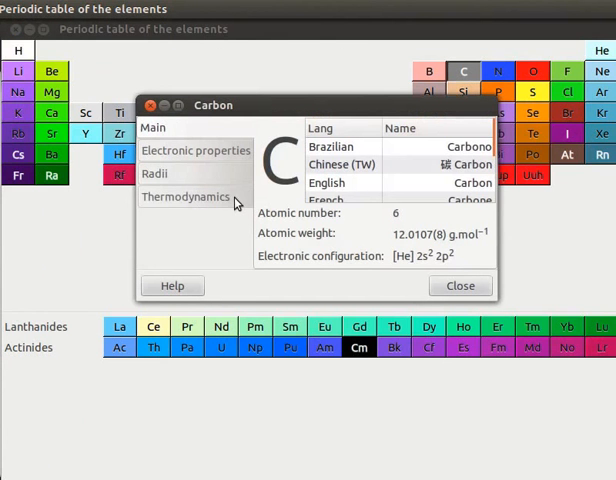
Step: Show carbon's melting point 3825 K and boiling point 5100 K, then close its details
{"action": "left_click", "coordinate": [184, 196]}
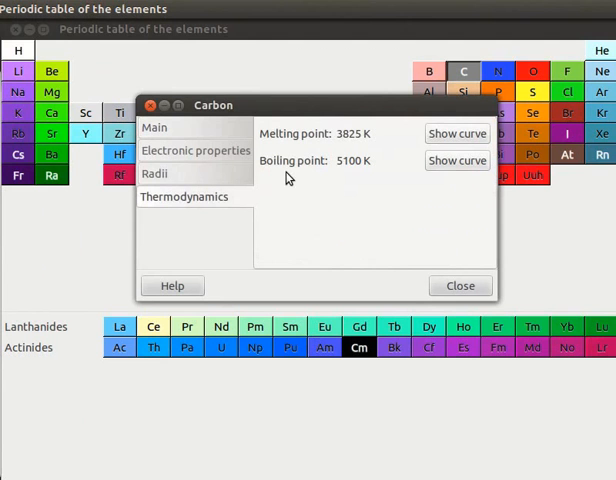
{"action": "mouse_move", "coordinate": [280, 148]}
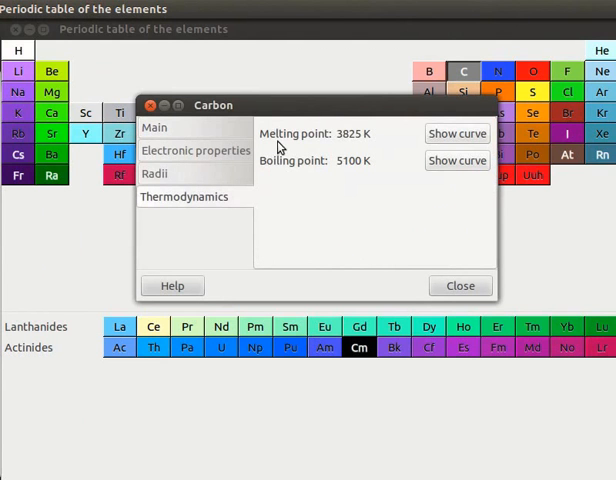
{"action": "mouse_move", "coordinate": [282, 176]}
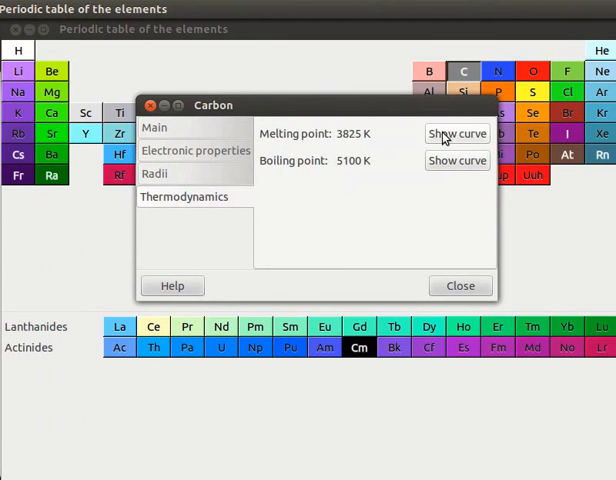
{"action": "mouse_move", "coordinate": [460, 284]}
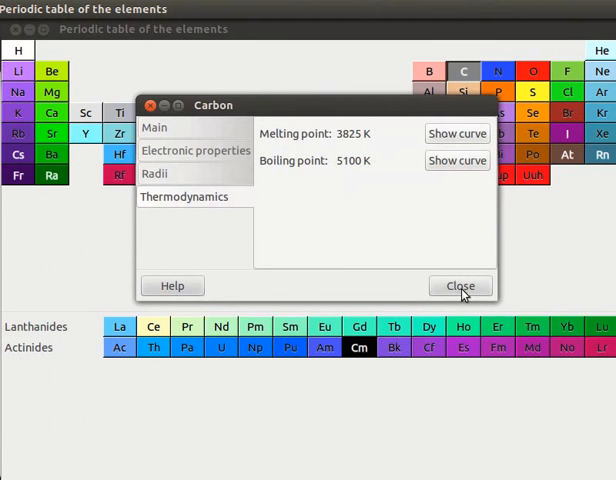
{"action": "left_click", "coordinate": [460, 284]}
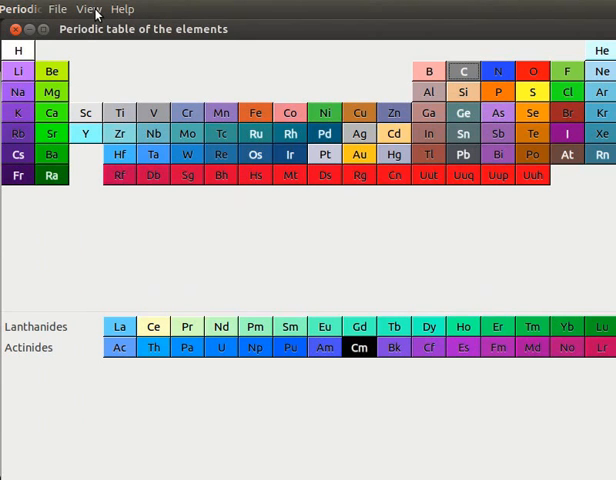
Step: Choose the Physical states colour scheme from the View menu, starting at 0 K
{"action": "left_click", "coordinate": [88, 8]}
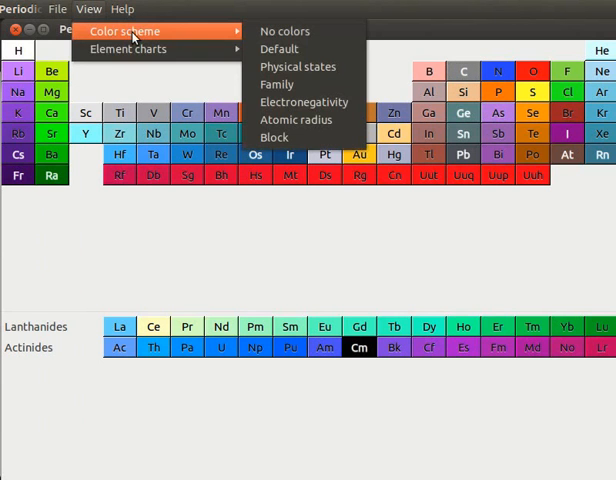
{"action": "mouse_move", "coordinate": [232, 32]}
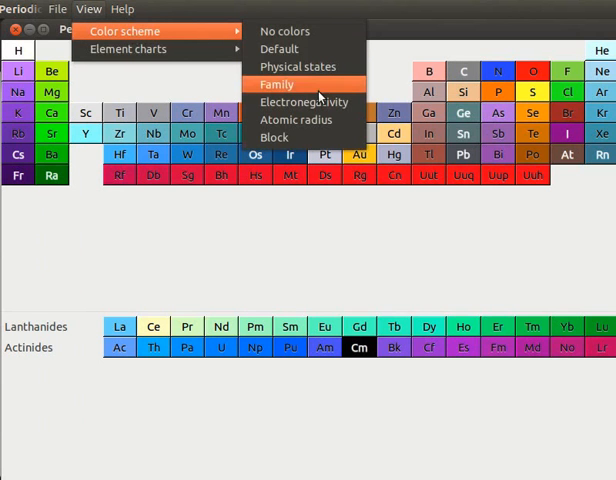
{"action": "mouse_move", "coordinate": [304, 66]}
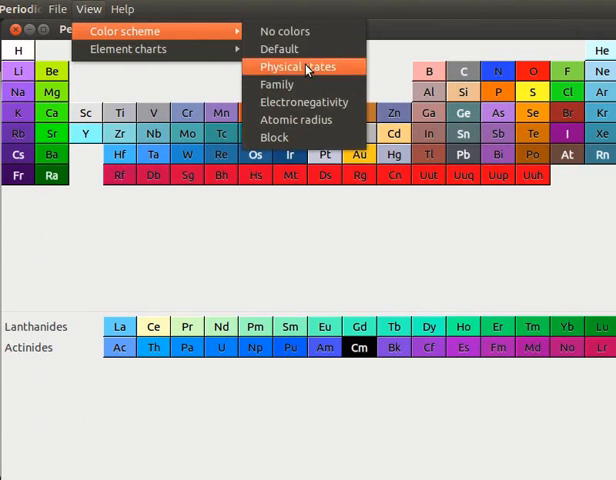
{"action": "left_click", "coordinate": [284, 32]}
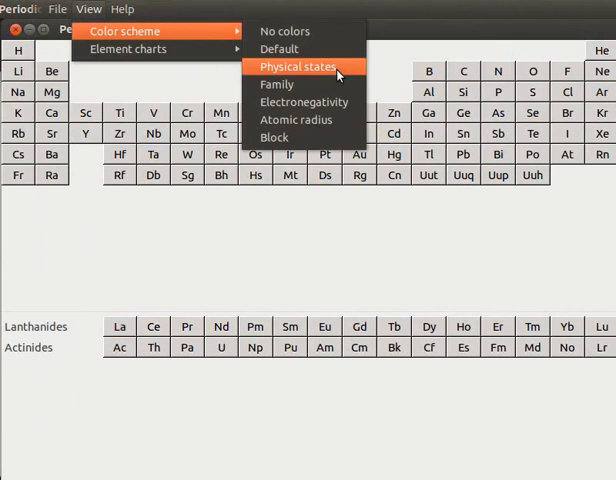
{"action": "mouse_move", "coordinate": [228, 36]}
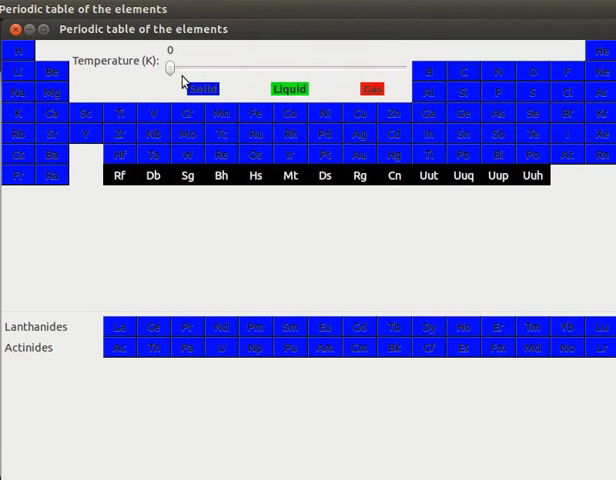
{"action": "mouse_move", "coordinate": [184, 82]}
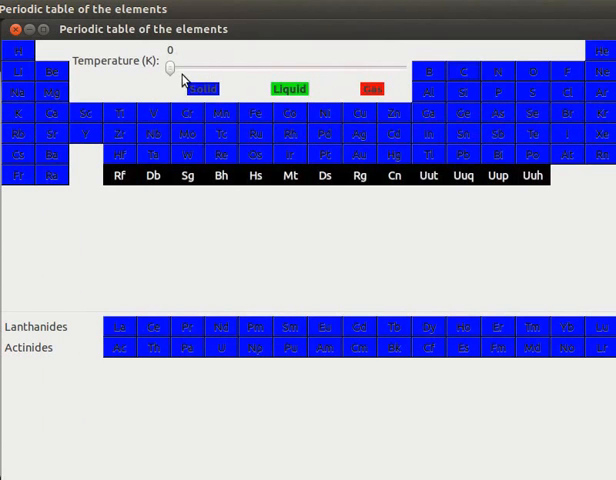
{"action": "mouse_move", "coordinate": [212, 108]}
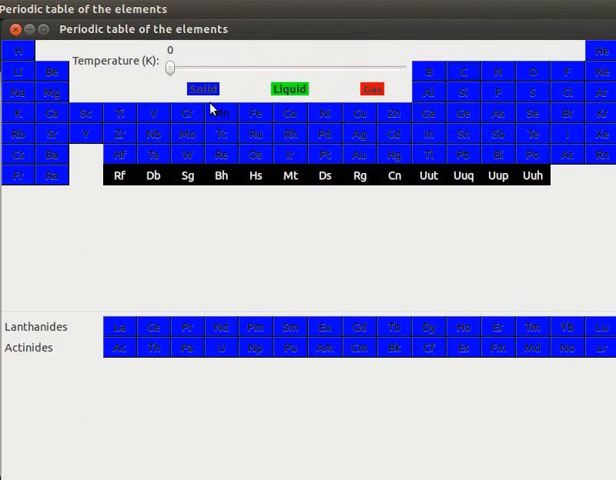
{"action": "mouse_move", "coordinate": [288, 108]}
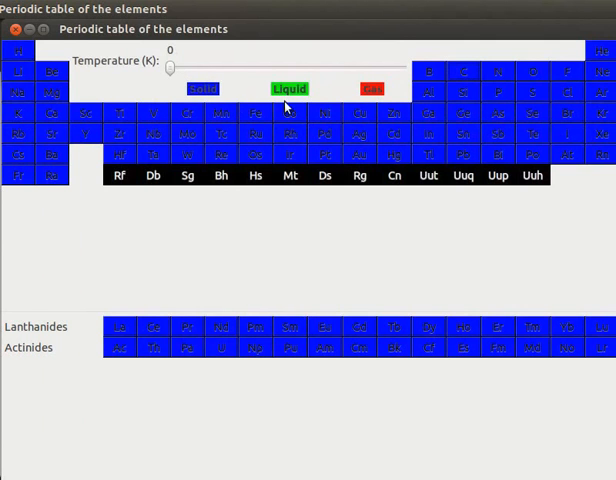
{"action": "mouse_move", "coordinate": [364, 96]}
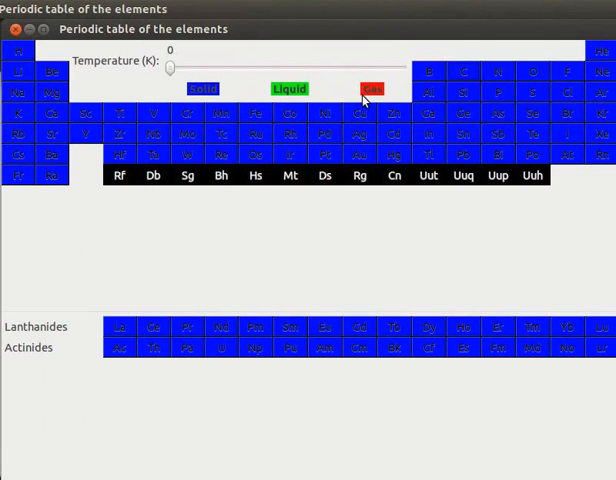
{"action": "mouse_move", "coordinate": [160, 80]}
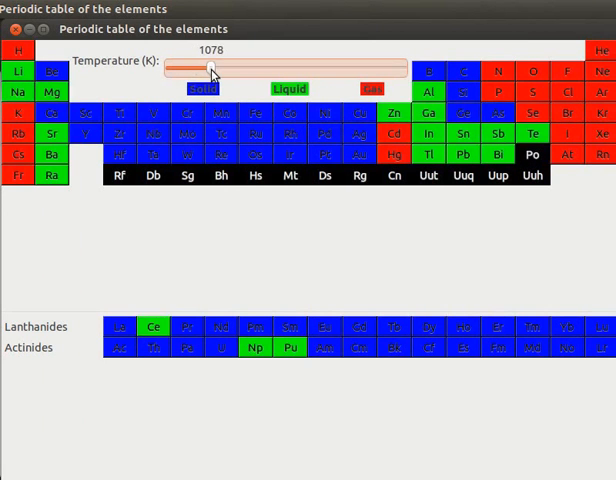
Step: Raise the temperature slider through 1078 K and 1338 K up to 6010 K, turning nearly every element gaseous
{"action": "left_click_drag", "start_coordinate": [210, 66], "coordinate": [222, 66]}
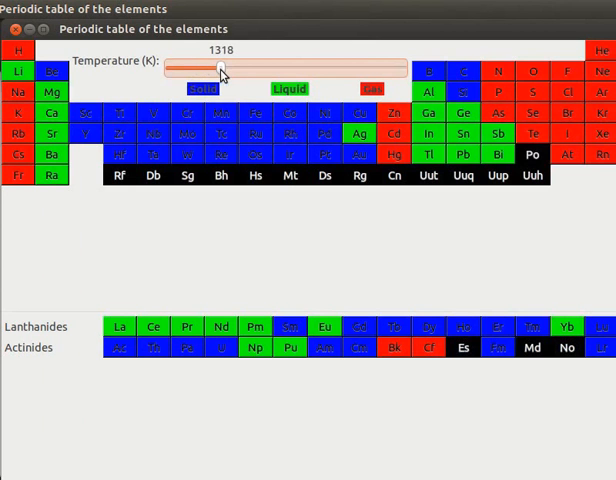
{"action": "mouse_move", "coordinate": [220, 74]}
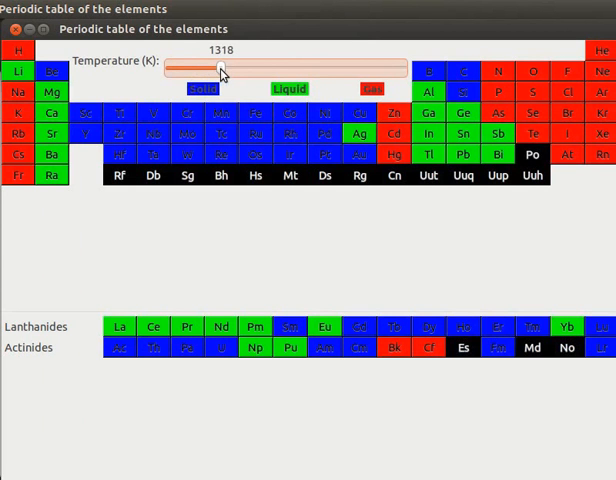
{"action": "left_click_drag", "start_coordinate": [220, 68], "coordinate": [232, 68]}
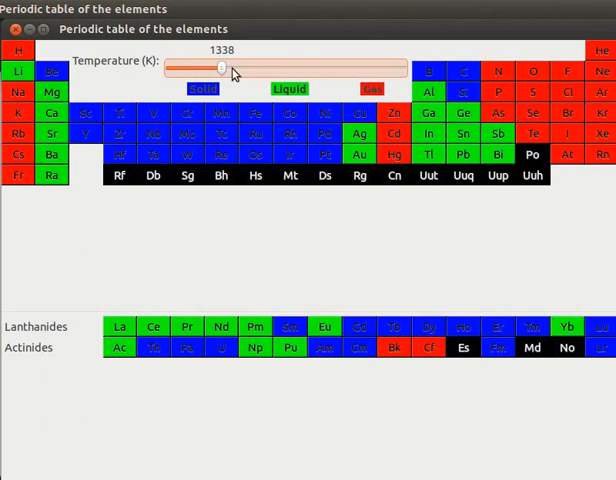
{"action": "left_click_drag", "start_coordinate": [220, 66], "coordinate": [382, 66]}
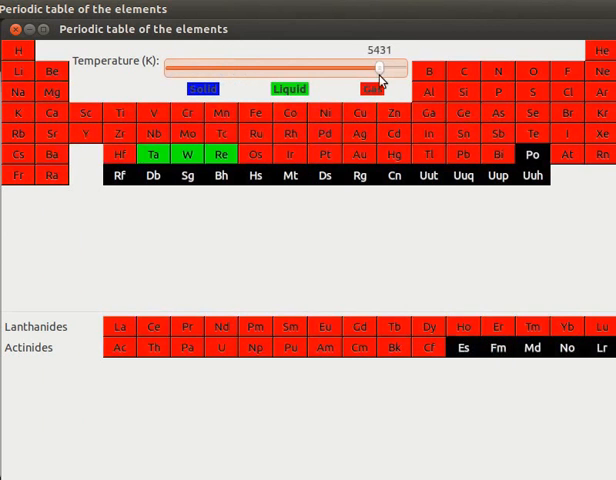
{"action": "left_click_drag", "start_coordinate": [380, 76], "coordinate": [400, 76]}
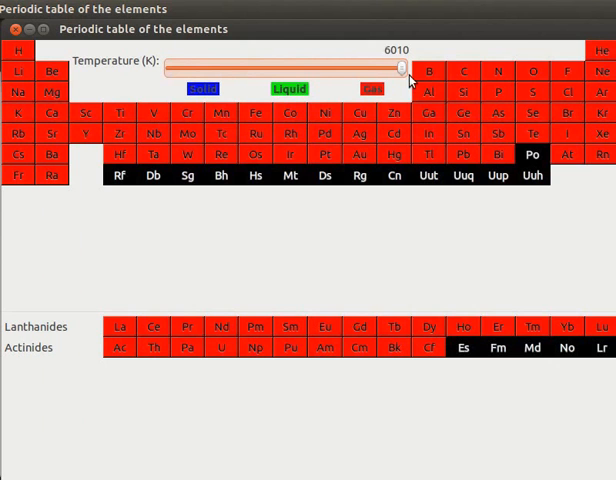
{"action": "mouse_move", "coordinate": [258, 132]}
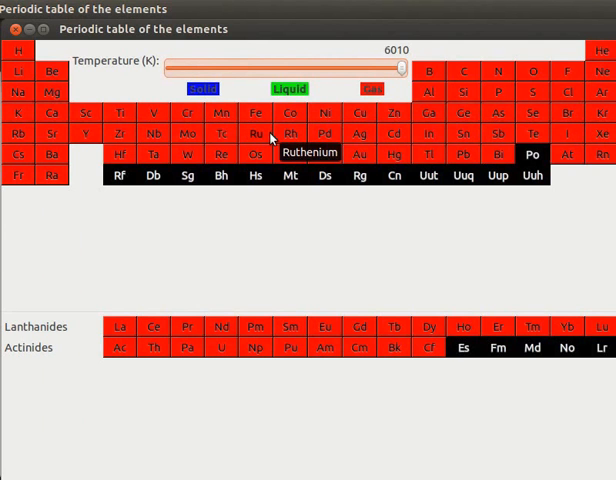
{"action": "mouse_move", "coordinate": [240, 216]}
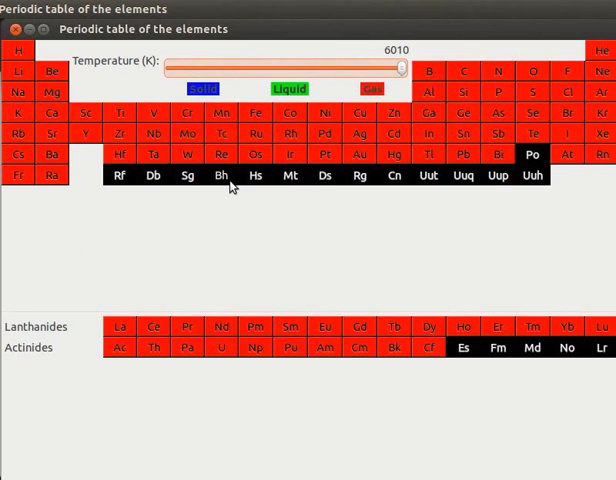
{"action": "mouse_move", "coordinate": [256, 190]}
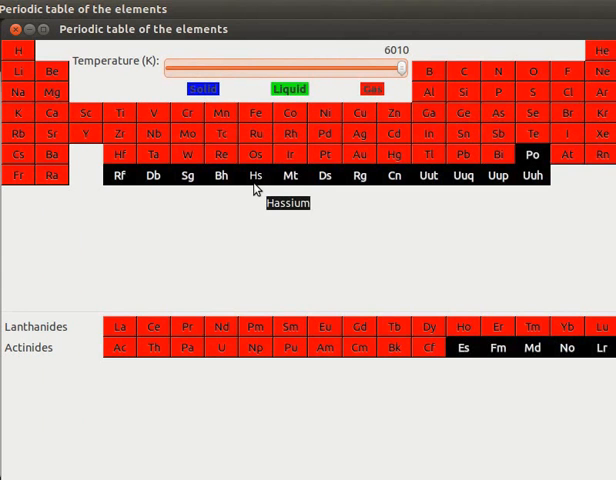
{"action": "left_click", "coordinate": [88, 8]}
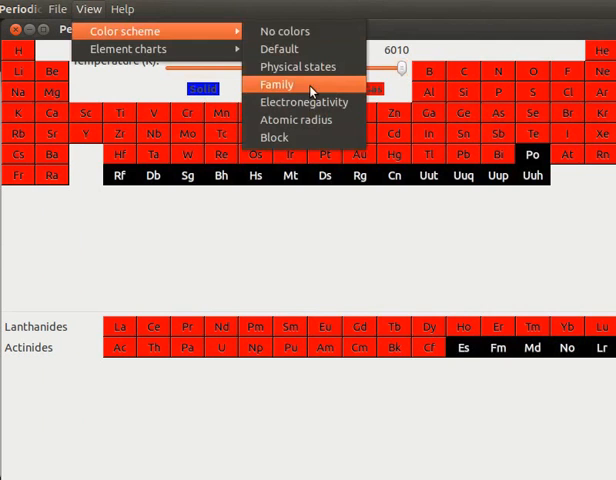
Step: Colour elements by Family and select Metalloids so only they stay highlighted
{"action": "left_click", "coordinate": [280, 84]}
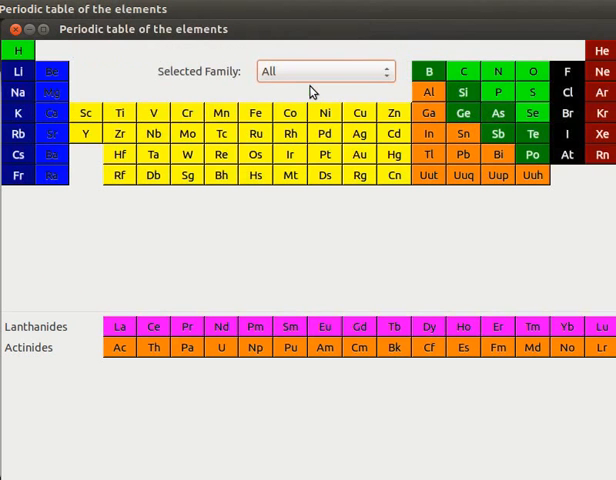
{"action": "mouse_move", "coordinate": [332, 76]}
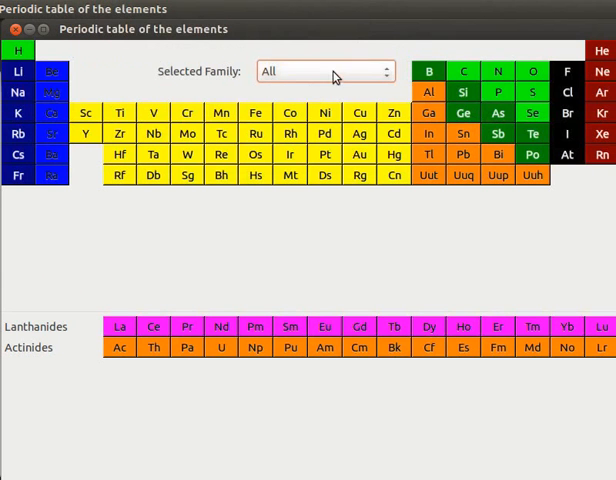
{"action": "left_click", "coordinate": [324, 72]}
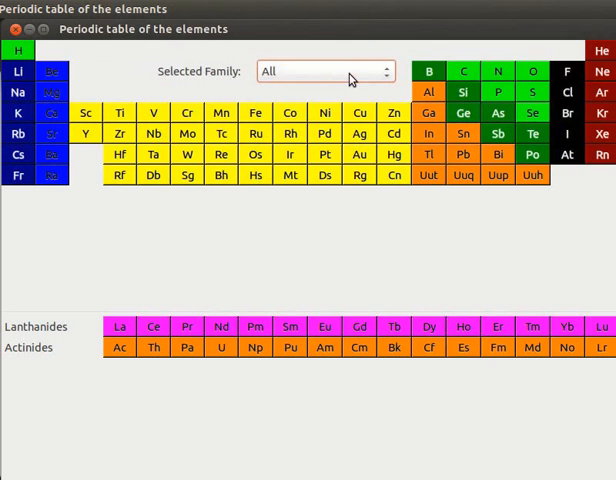
{"action": "left_click", "coordinate": [324, 72]}
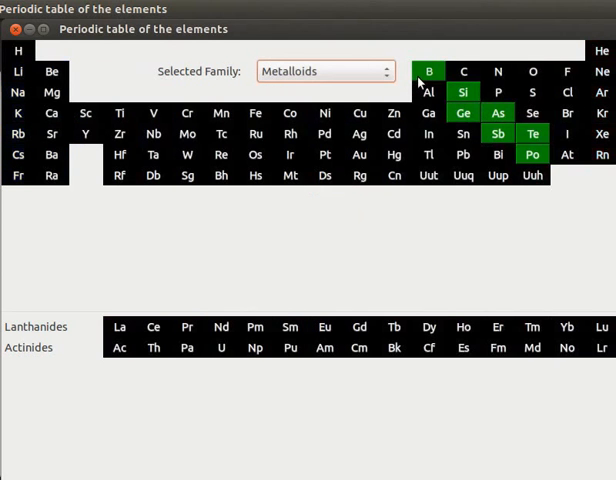
{"action": "mouse_move", "coordinate": [428, 72]}
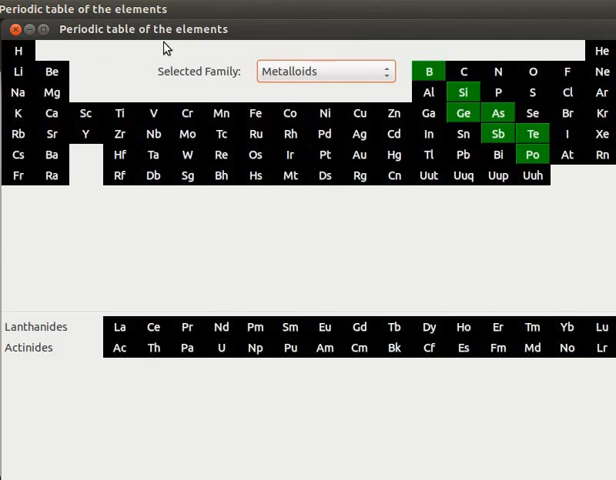
{"action": "left_click", "coordinate": [88, 8]}
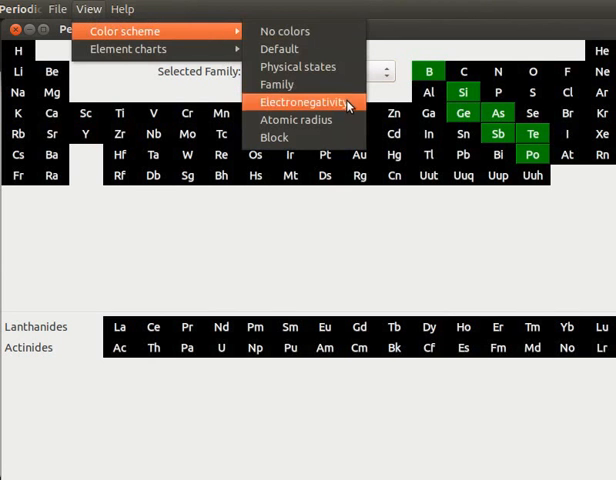
Step: Switch the table to the Electronegativity colour scheme, shading from red alkali metals to deep blue fluorine
{"action": "left_click", "coordinate": [298, 102]}
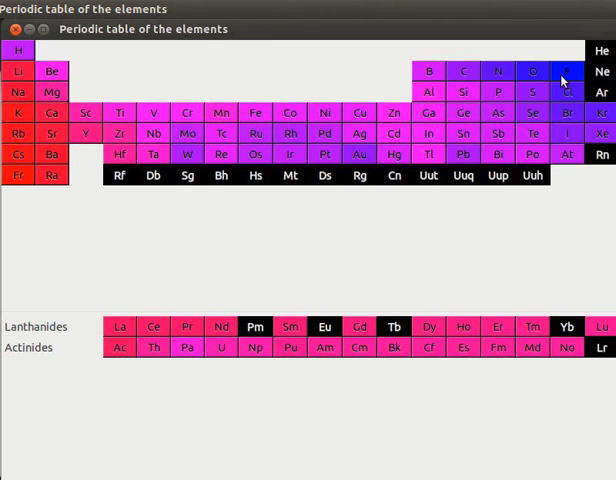
{"action": "mouse_move", "coordinate": [556, 132]}
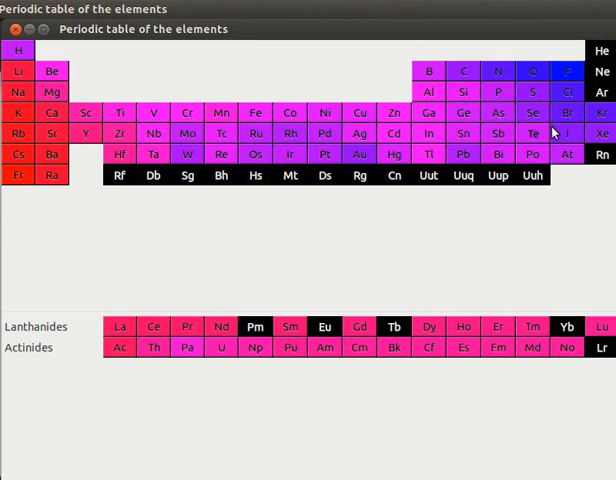
{"action": "mouse_move", "coordinate": [564, 132]}
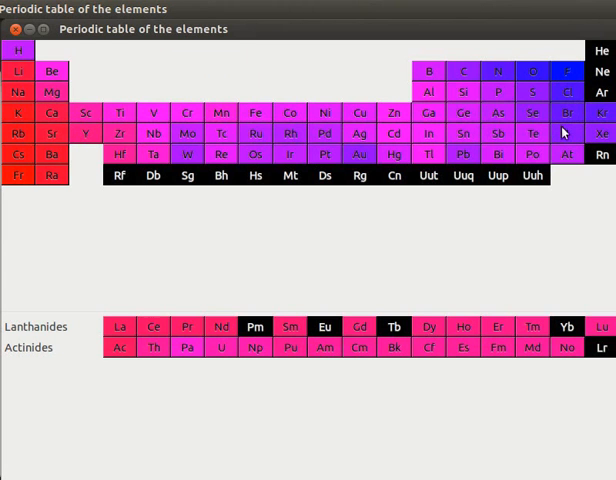
{"action": "mouse_move", "coordinate": [496, 132]}
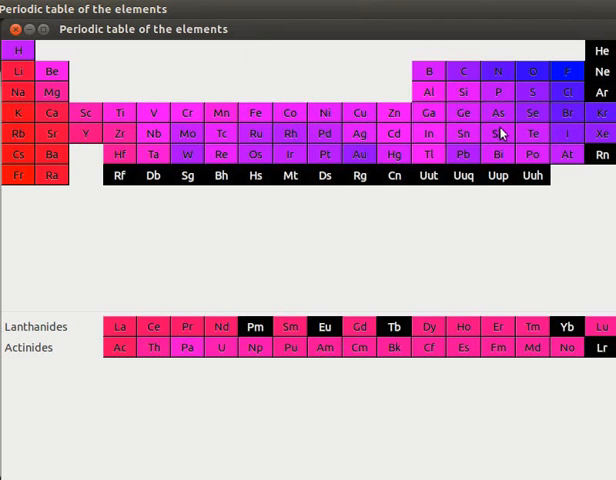
{"action": "mouse_move", "coordinate": [332, 352]}
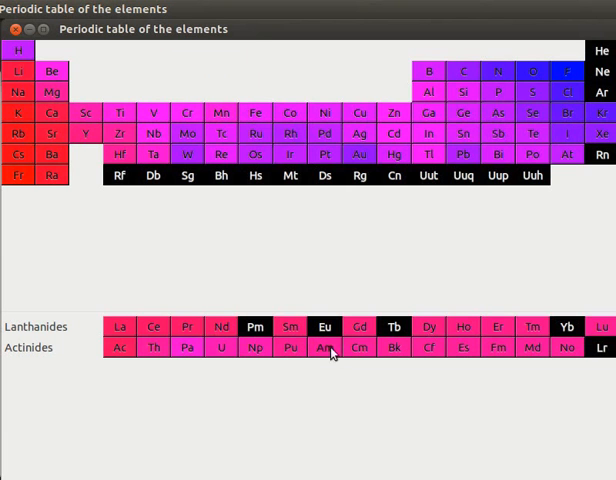
{"action": "mouse_move", "coordinate": [568, 348]}
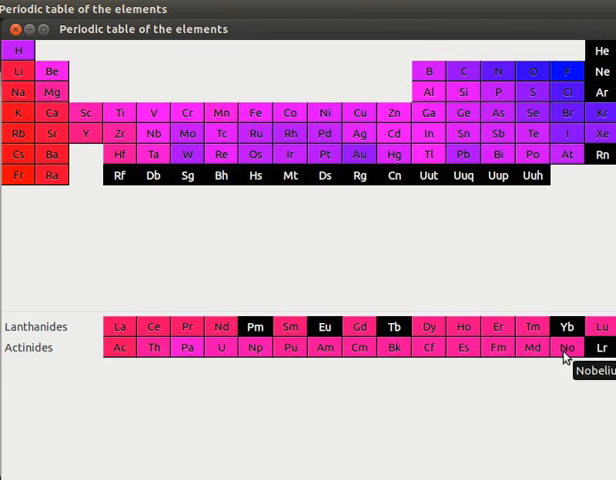
{"action": "mouse_move", "coordinate": [196, 184]}
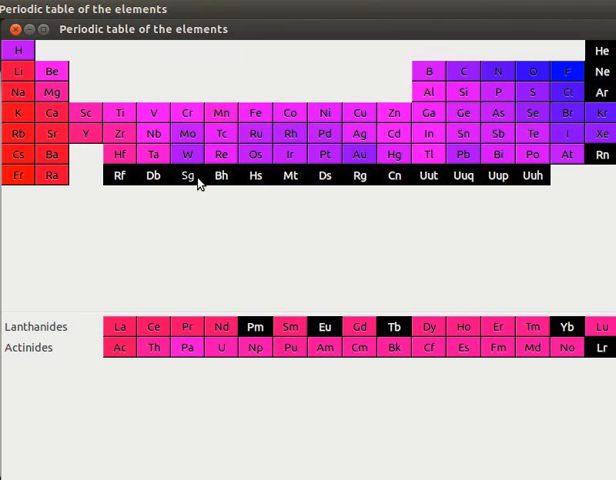
{"action": "left_click", "coordinate": [88, 8]}
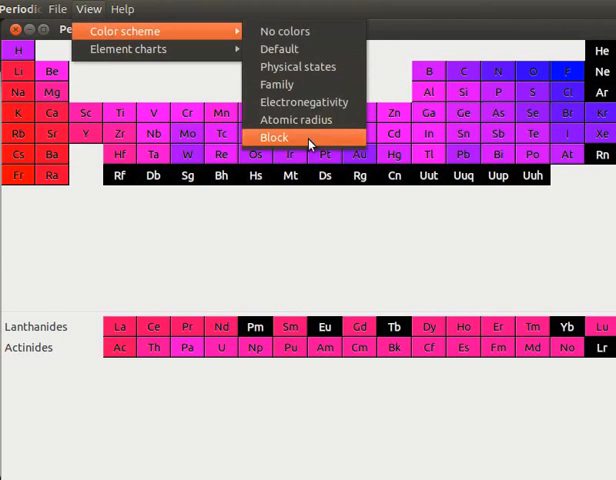
Step: Switch the table to the Block colour scheme so s, p, d and f elements each get their own colour
{"action": "left_click", "coordinate": [272, 138]}
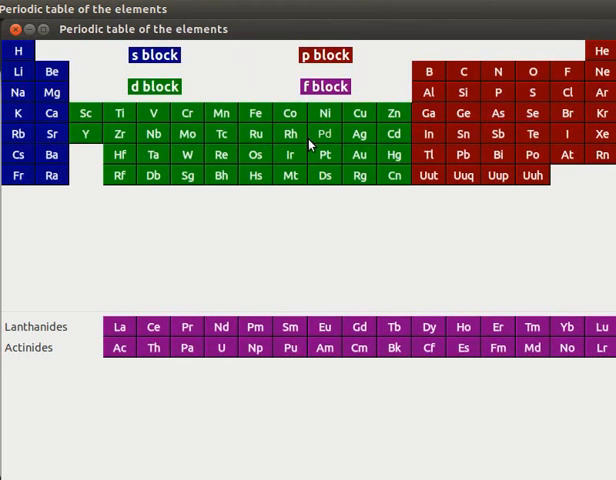
{"action": "mouse_move", "coordinate": [40, 92]}
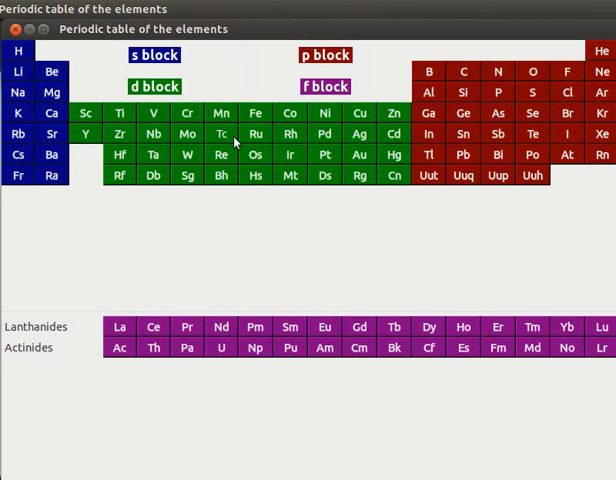
{"action": "mouse_move", "coordinate": [258, 336]}
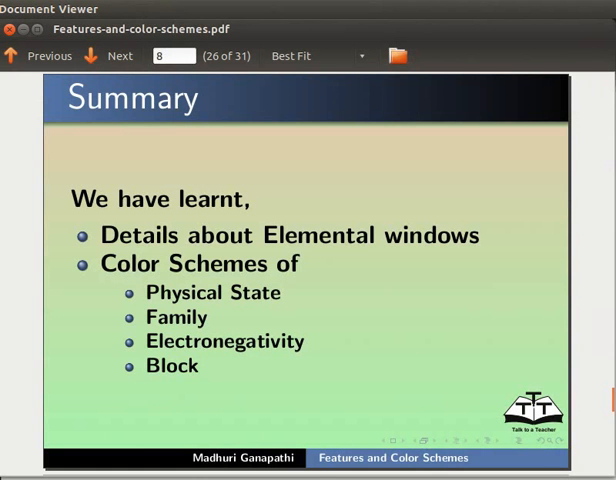
Step: Advance through the Summary, Spoken Tutorial Project and Workshops slides to the Acknowledgements slide
{"action": "left_click", "coordinate": [116, 56]}
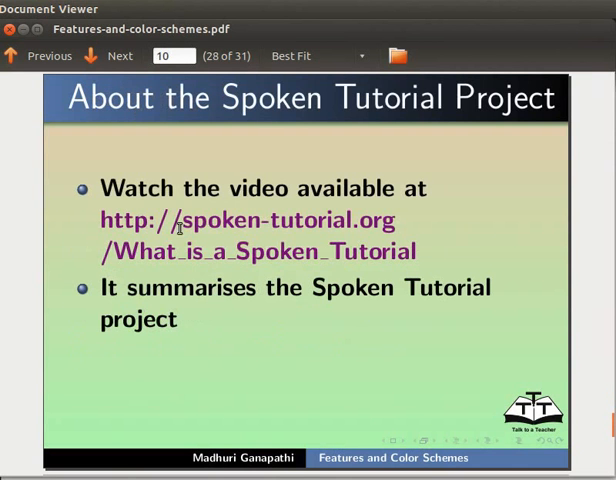
{"action": "mouse_move", "coordinate": [120, 276]}
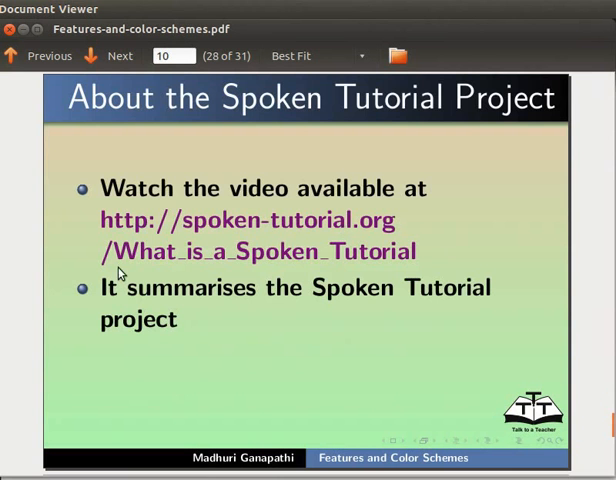
{"action": "mouse_move", "coordinate": [428, 264]}
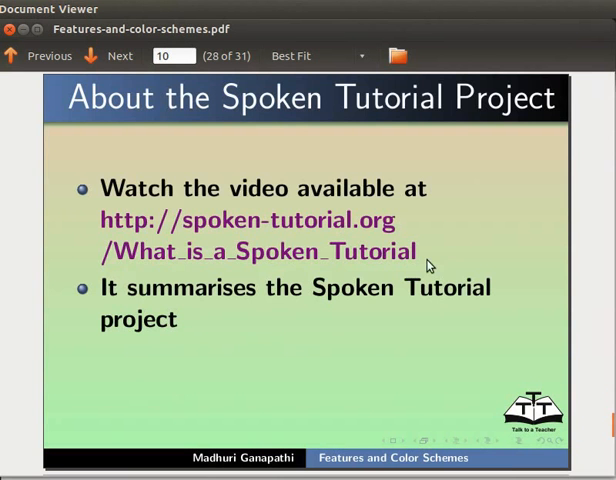
{"action": "left_click", "coordinate": [112, 56]}
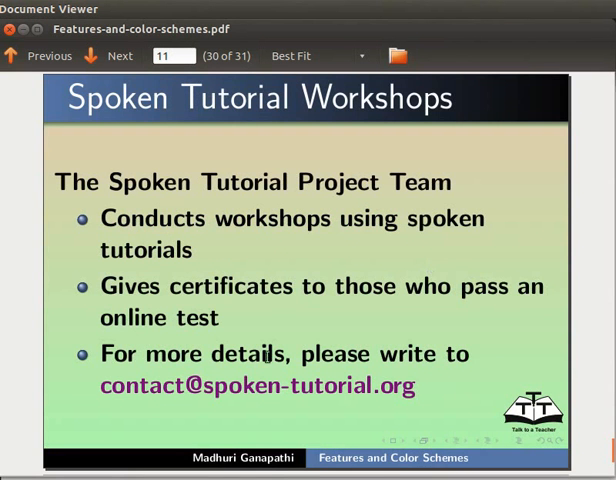
{"action": "mouse_move", "coordinate": [194, 396]}
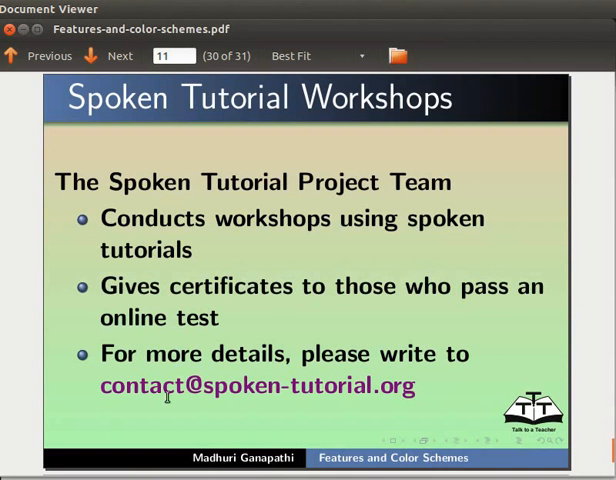
{"action": "mouse_move", "coordinate": [422, 404]}
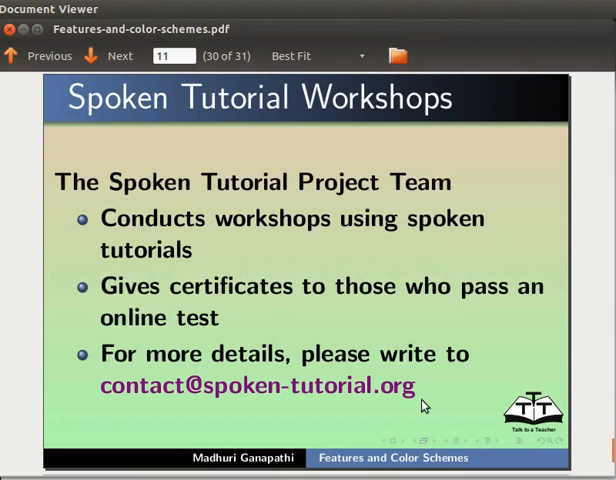
{"action": "left_click", "coordinate": [120, 56]}
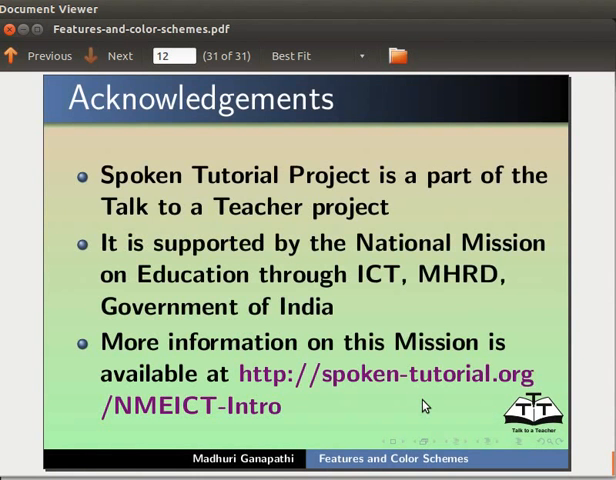
{"action": "mouse_move", "coordinate": [392, 398]}
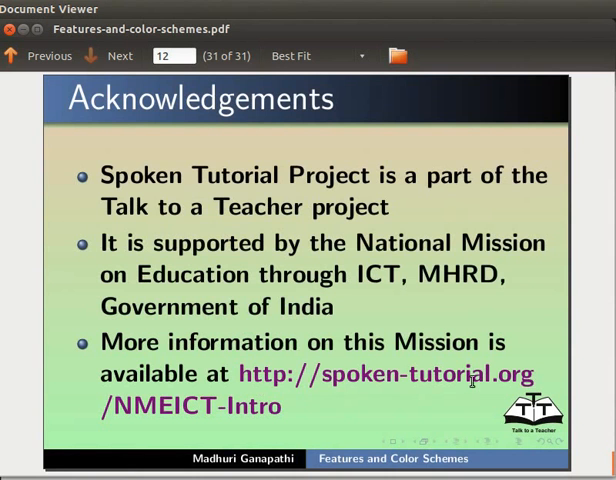
{"action": "mouse_move", "coordinate": [280, 412]}
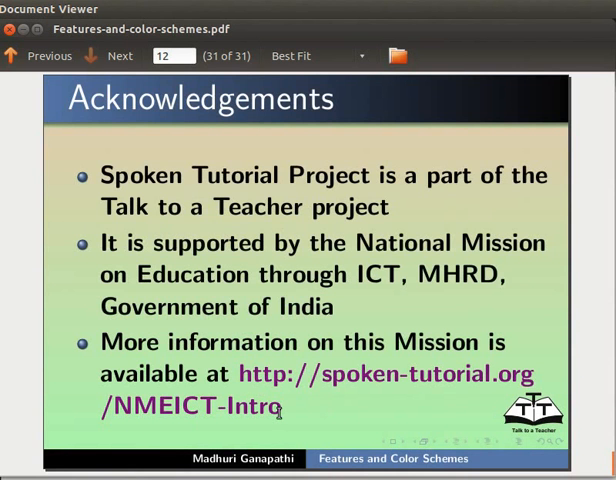